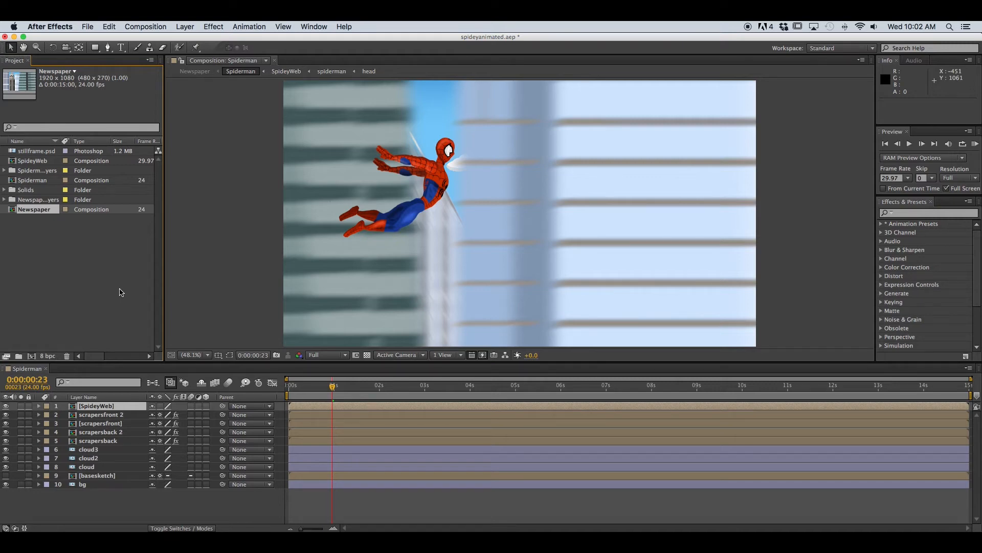
mouse_move(117, 287)
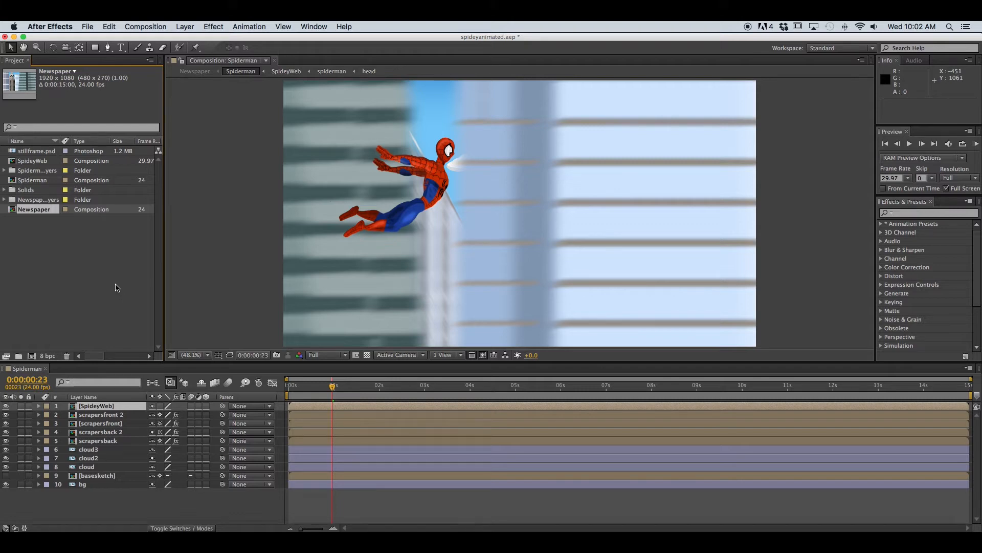
- Browse the Composition menu and show the viewer magnification choices
left_click(144, 27)
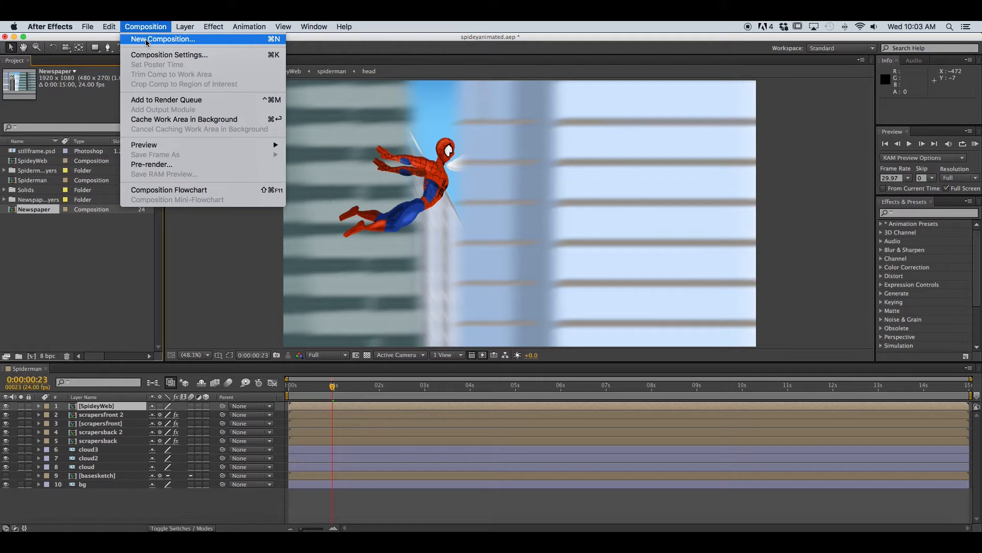
left_click(163, 38)
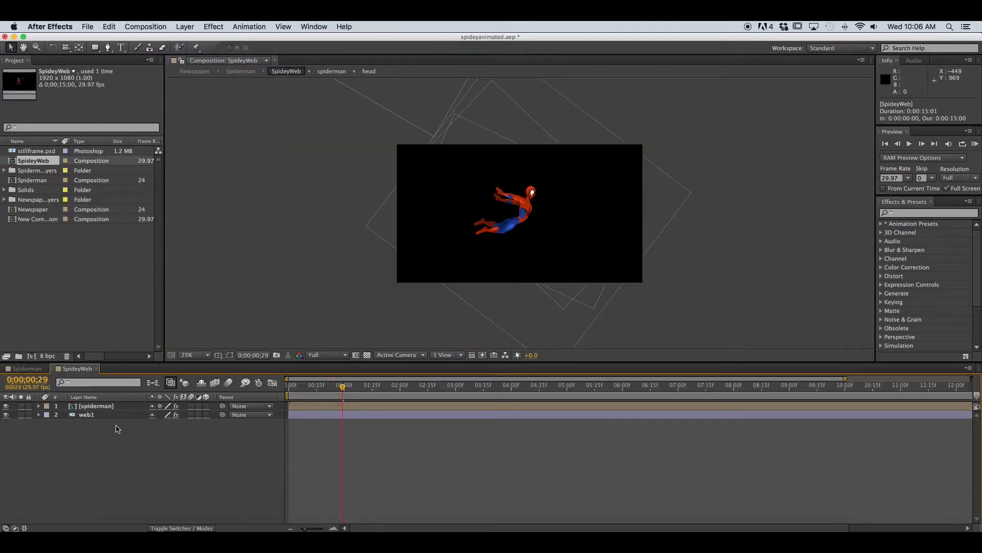
left_click(193, 355)
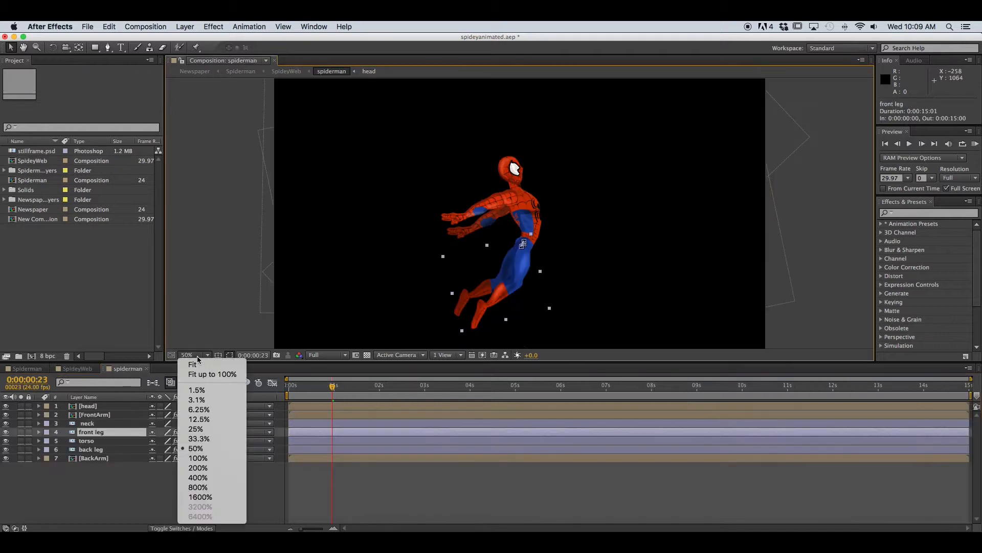
mouse_move(212, 374)
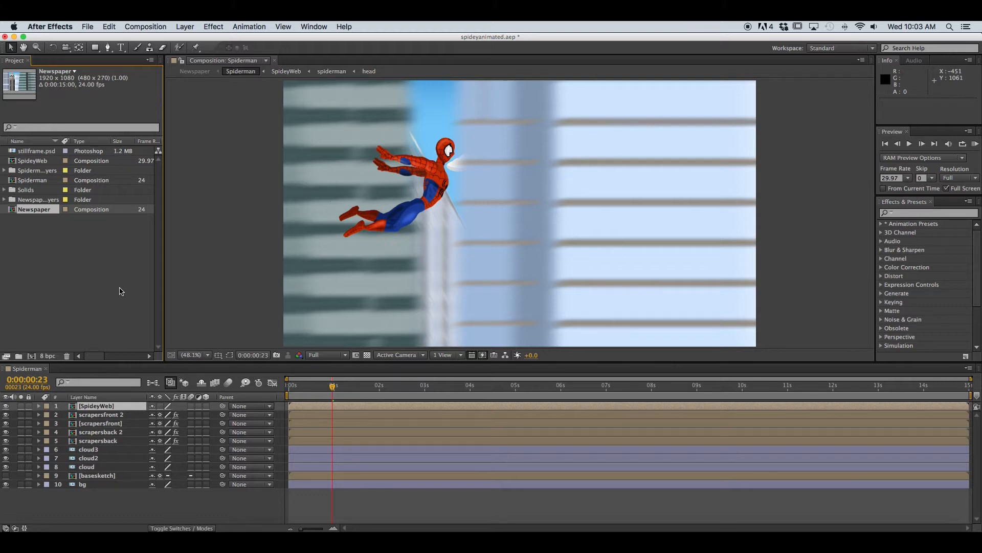
mouse_move(121, 292)
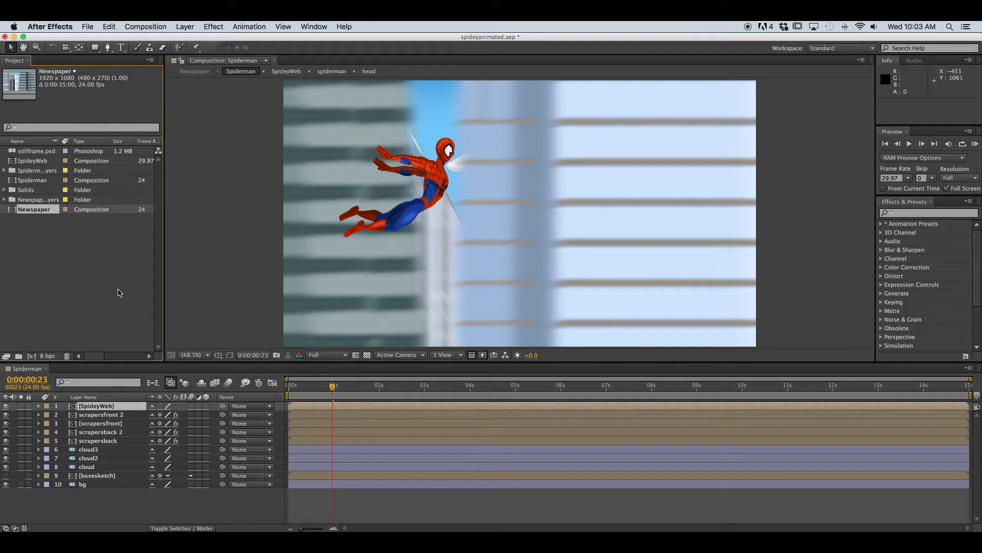
mouse_move(182, 337)
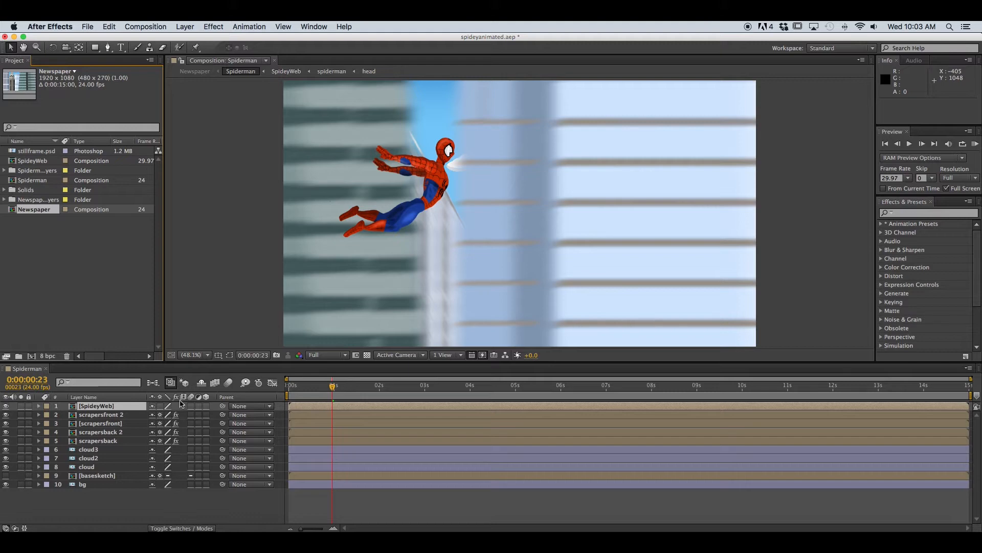
mouse_move(401, 228)
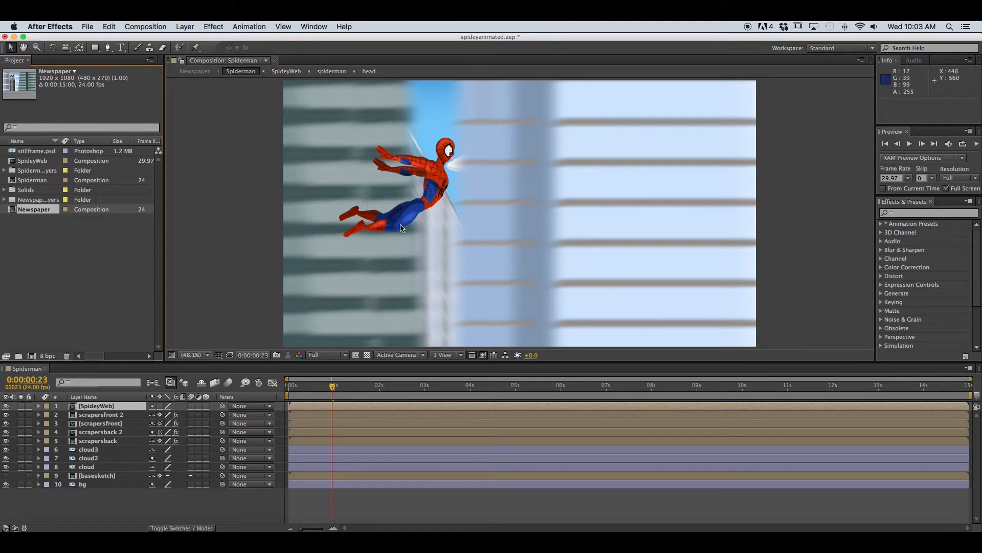
mouse_move(401, 227)
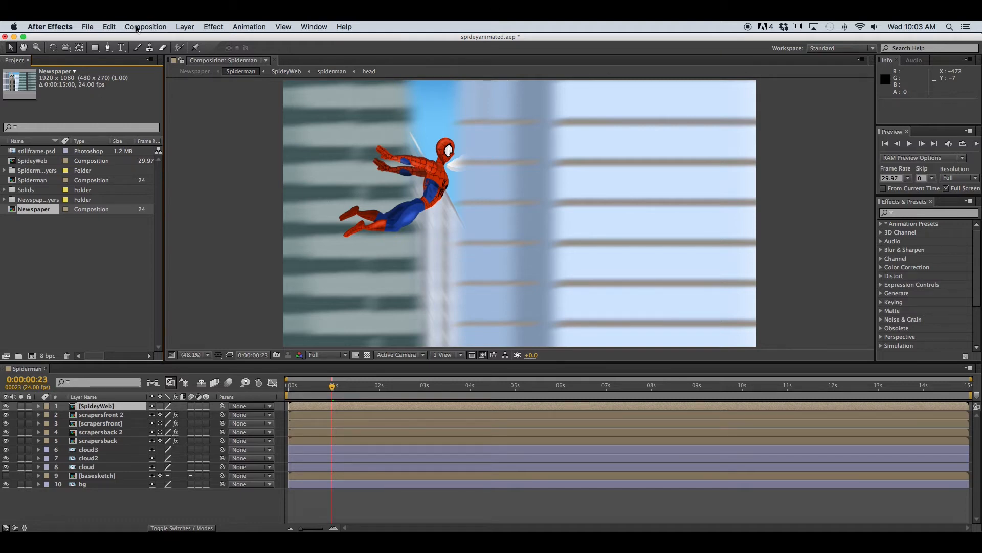
- Start a new composition named 'New Composition' and show its preset list
left_click(145, 27)
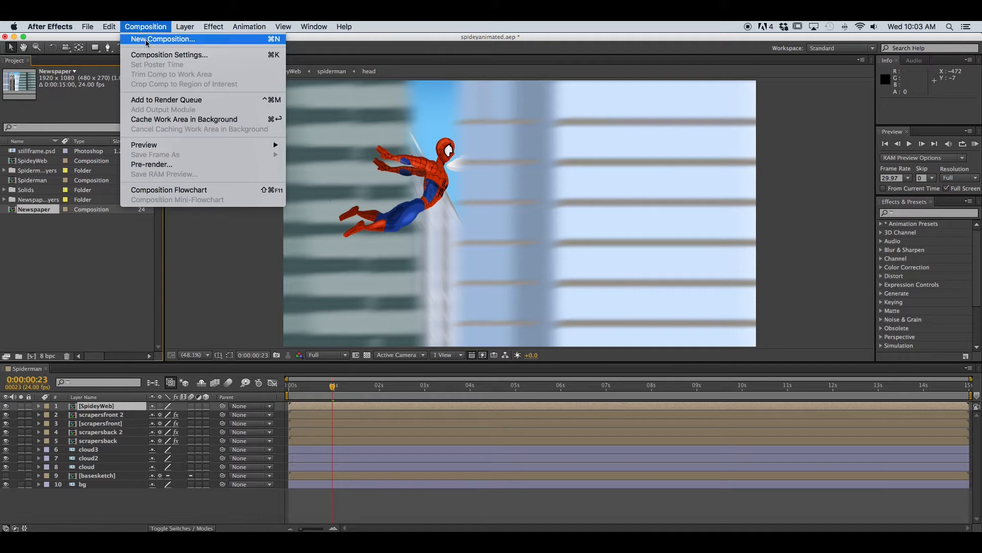
left_click(164, 39)
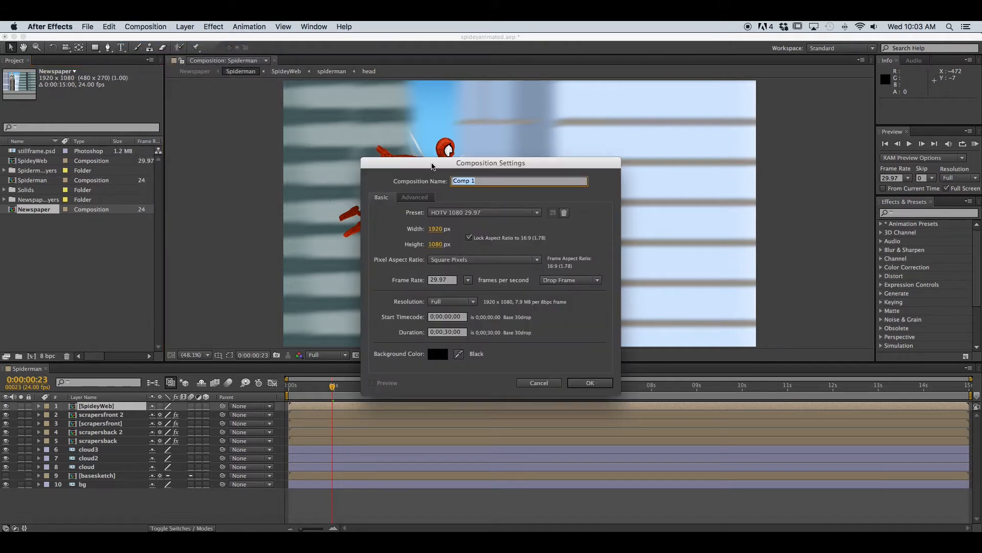
left_click_drag(490, 163, 447, 147)
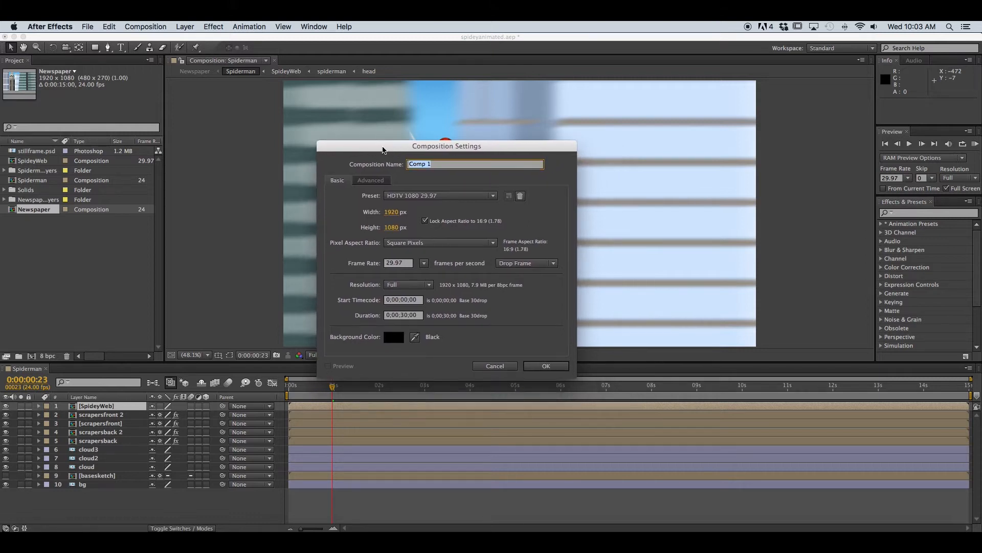
mouse_move(431, 195)
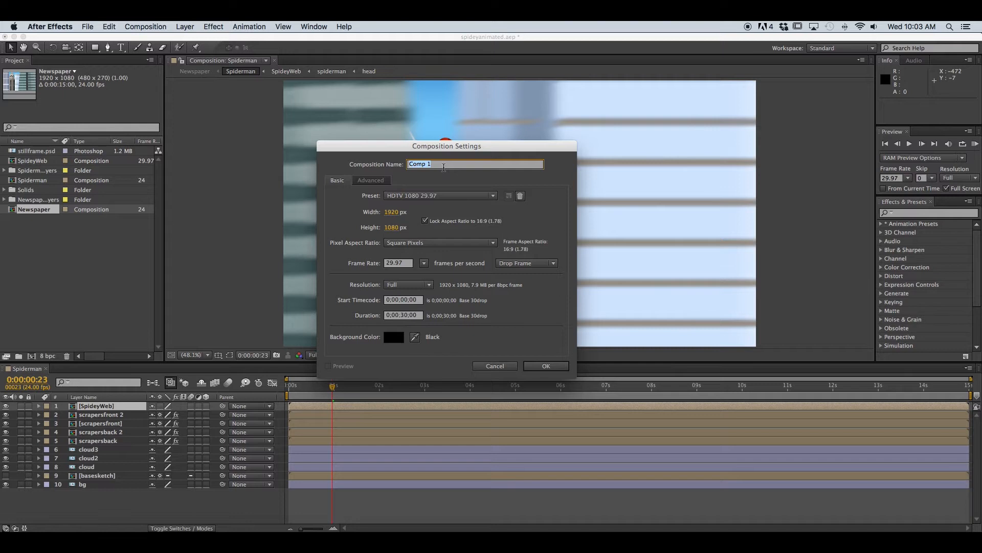
mouse_move(541, 185)
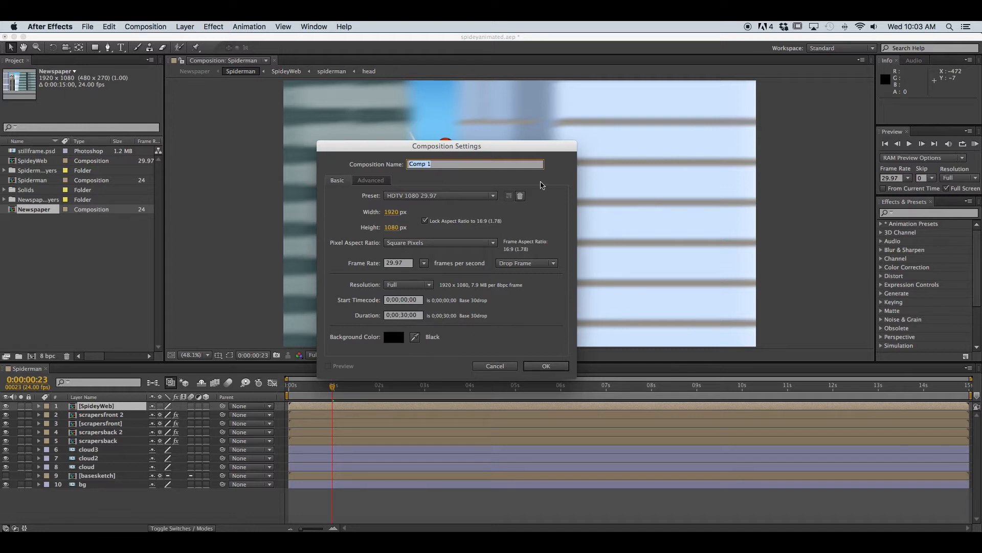
type("New")
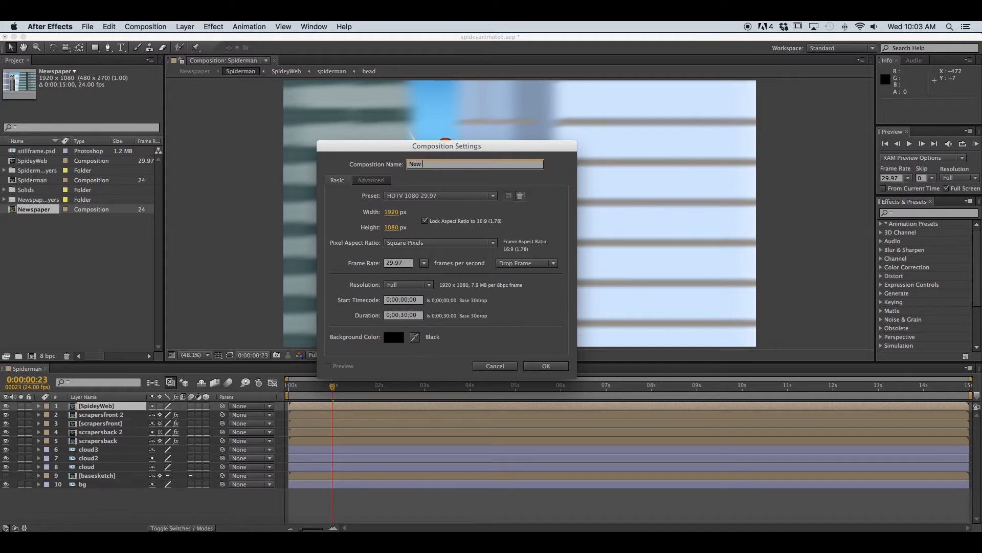
type("Composition")
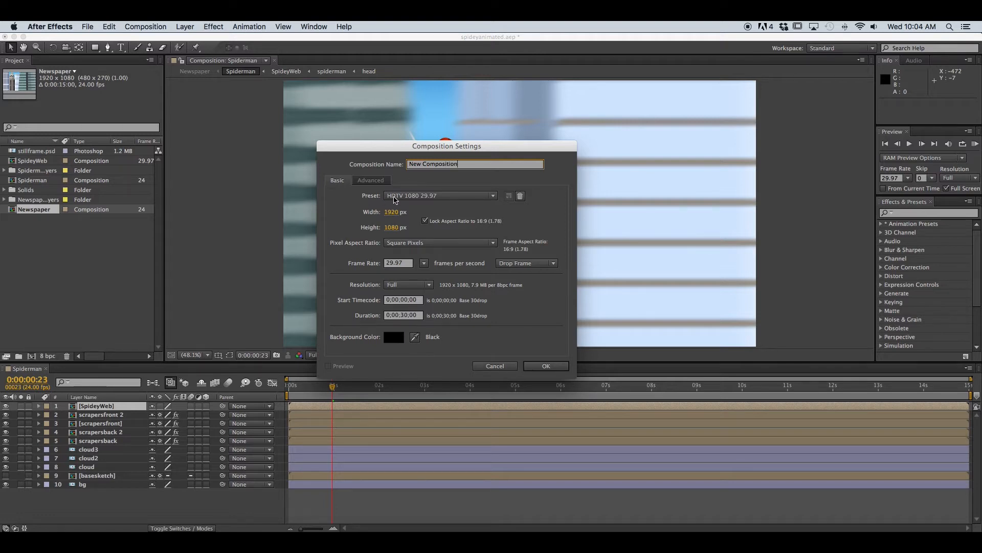
left_click(439, 194)
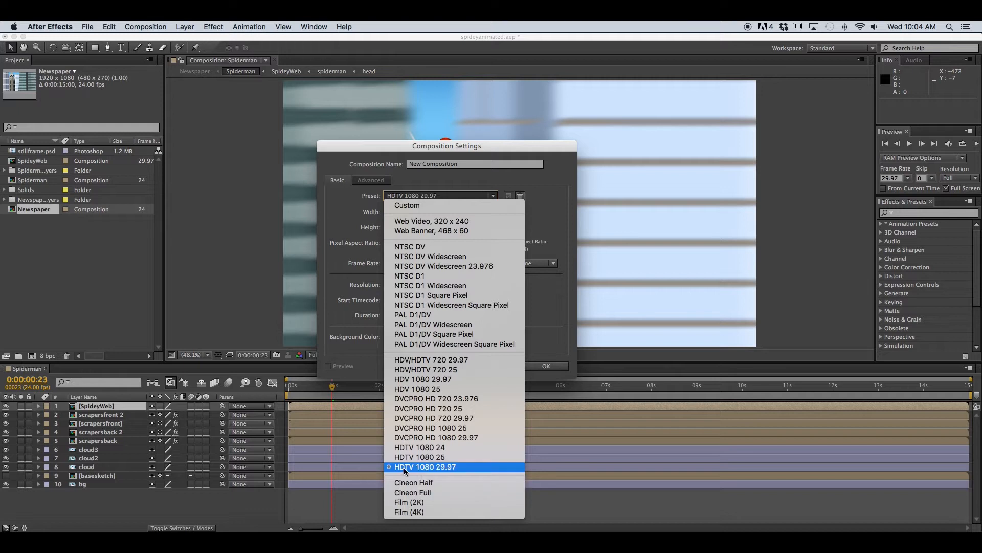
mouse_move(430, 471)
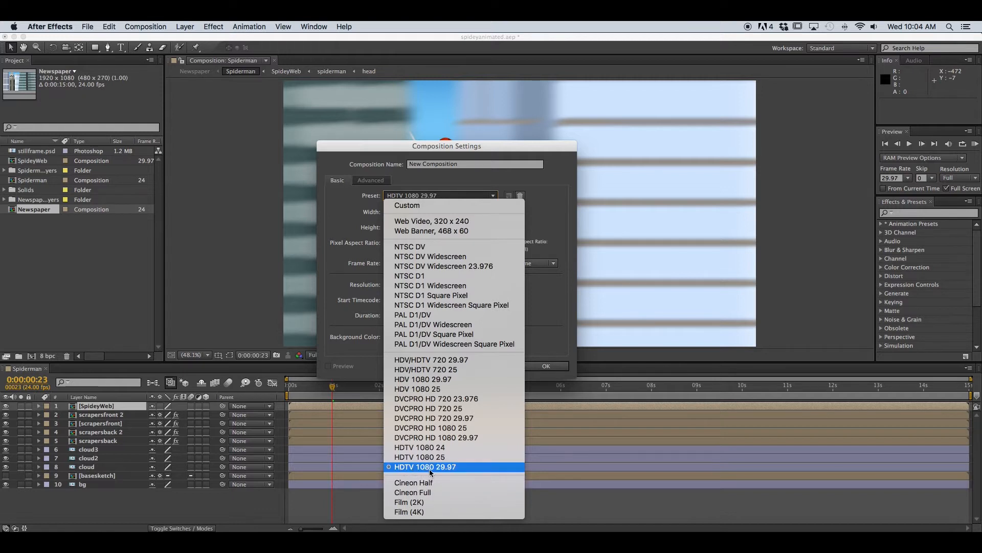
- Keep the HDTV 1080 29.97 preset at 1920×1080 with locked 16:9 aspect ratio
left_click(425, 467)
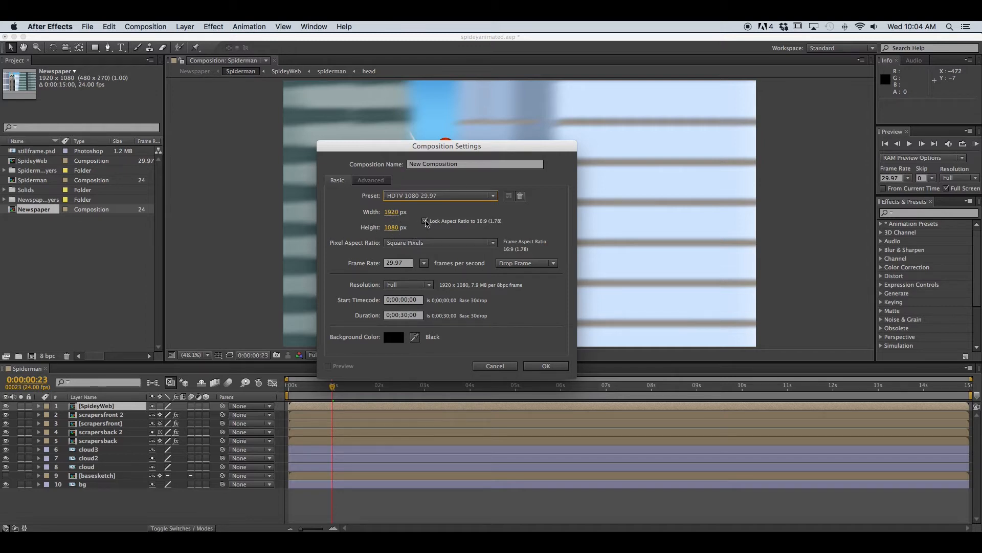
left_click(425, 221)
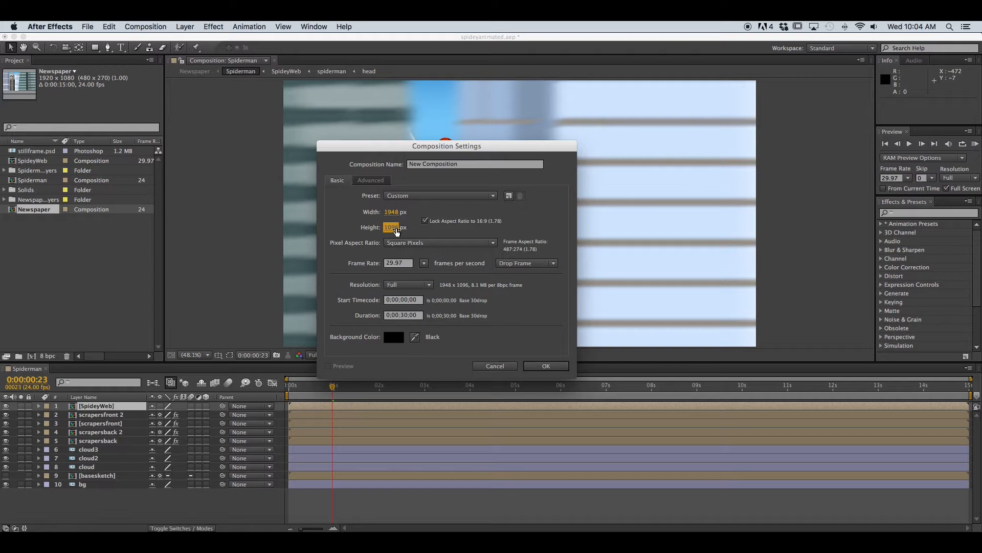
left_click(440, 195)
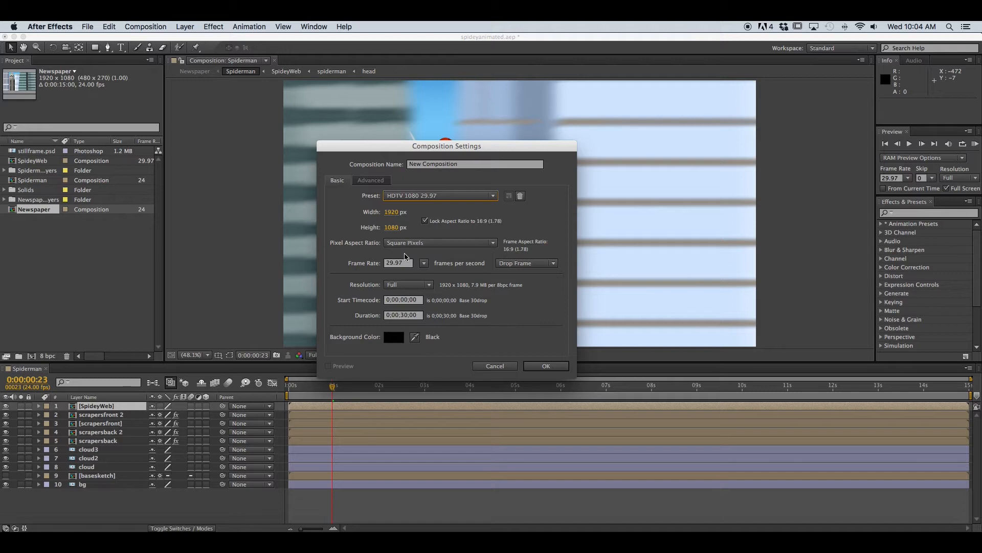
mouse_move(426, 278)
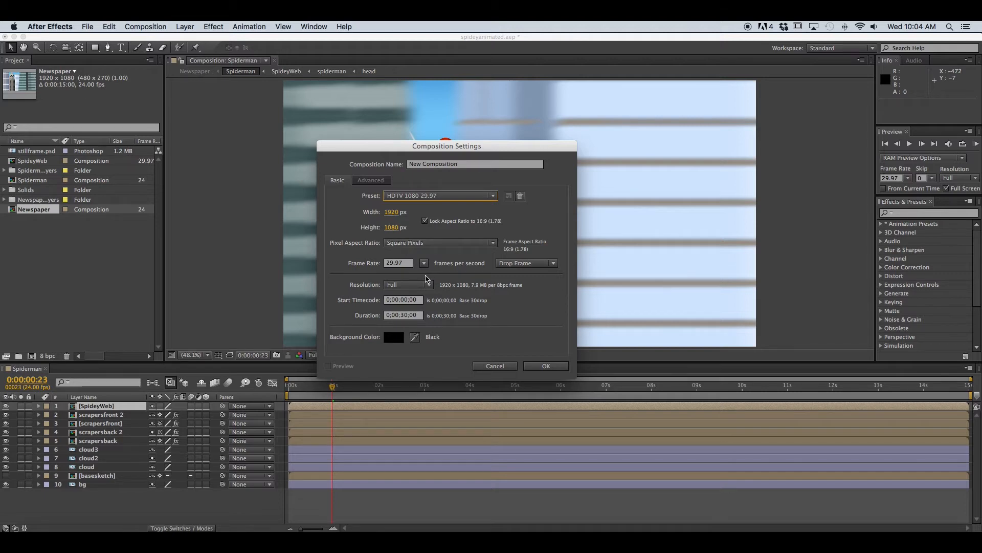
mouse_move(392, 270)
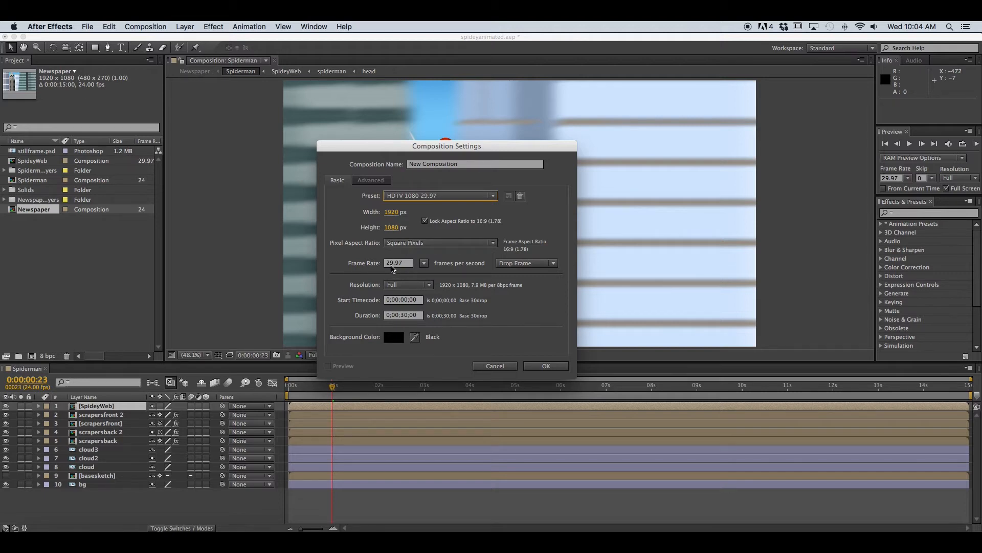
- Keep 29.97 fps frame rate and check the 0:00:30:00 duration
left_click(424, 263)
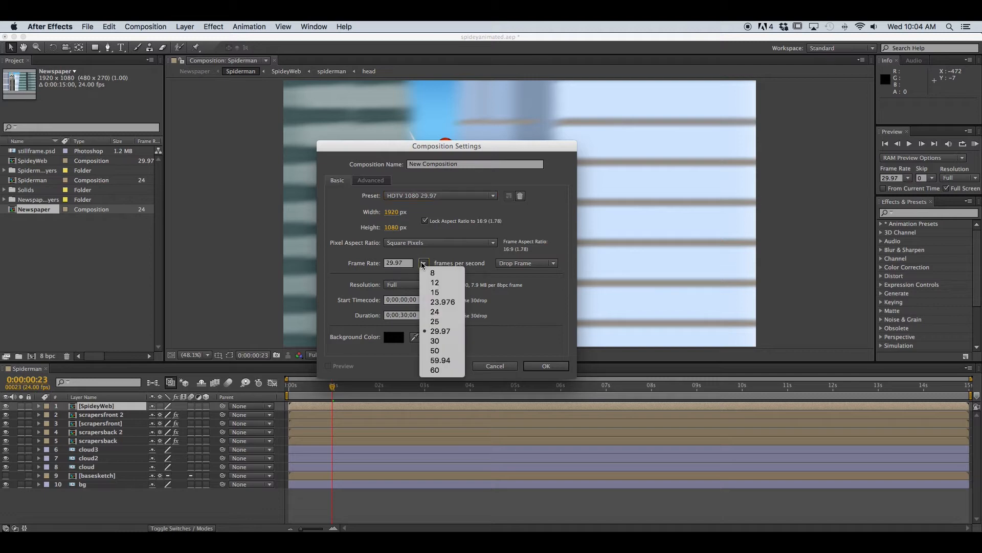
left_click(440, 331)
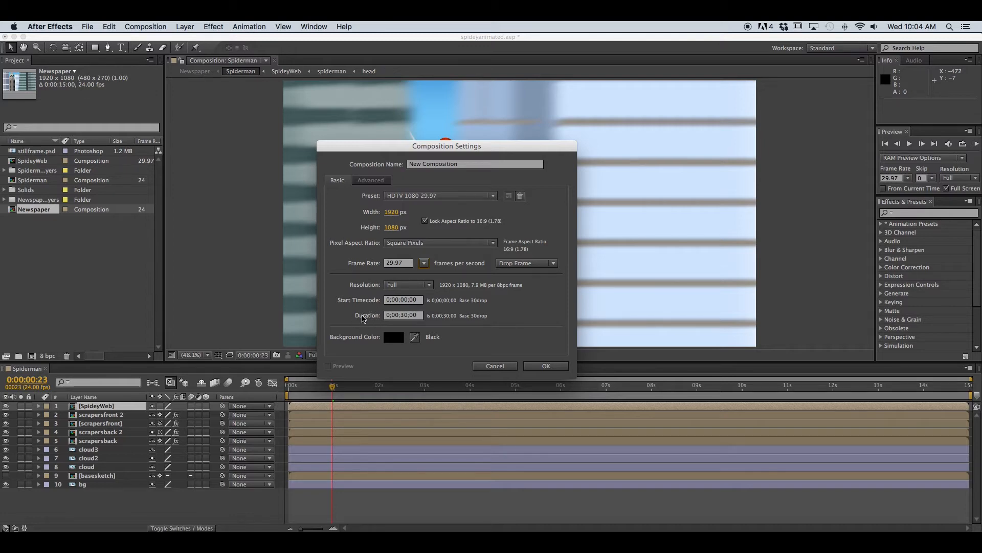
mouse_move(404, 323)
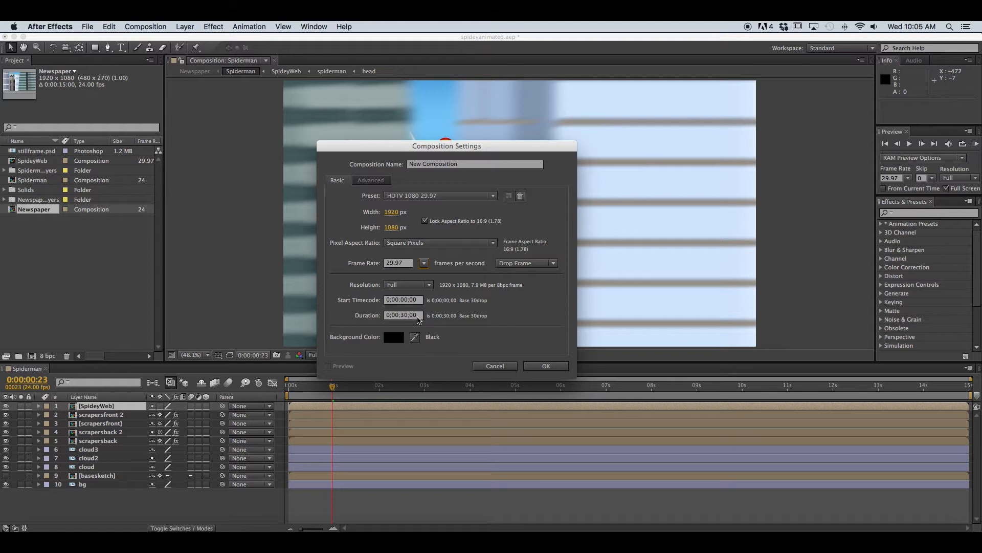
left_click(401, 314)
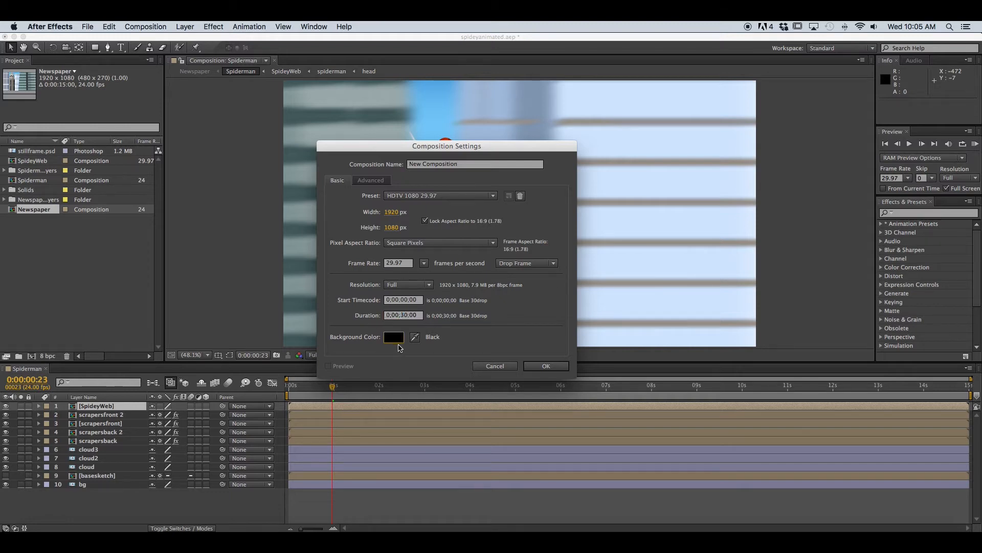
- Keep black as the background colour and create the composition
left_click(393, 337)
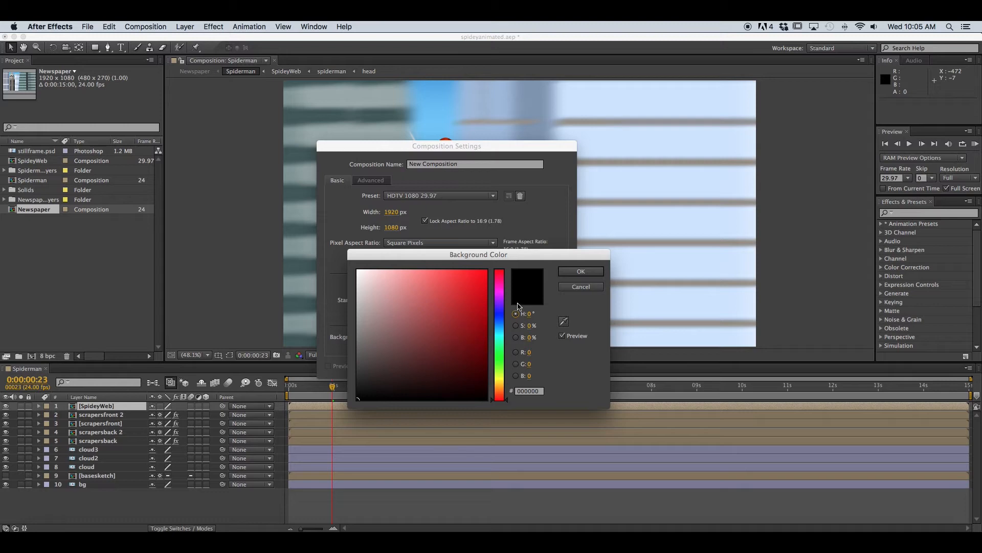
left_click(579, 270)
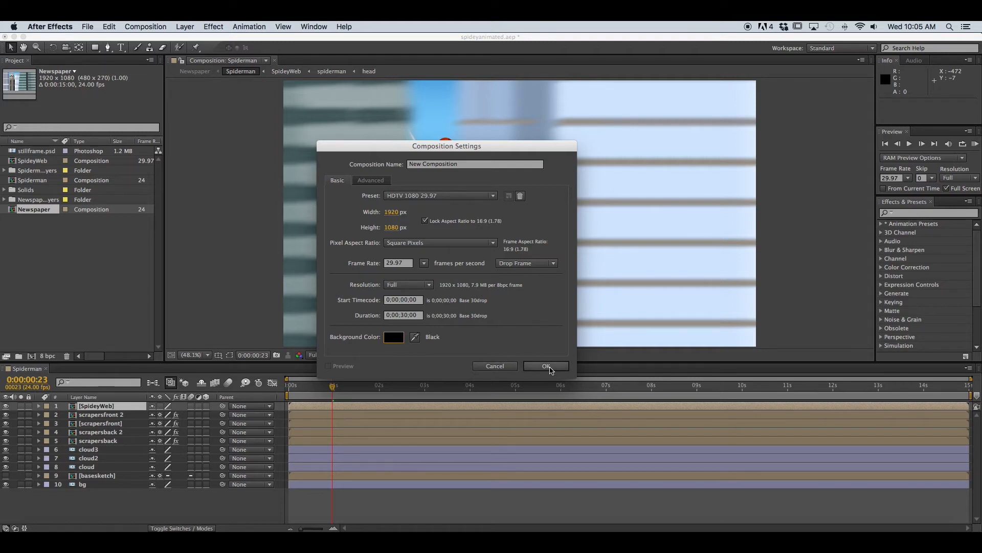
left_click(545, 366)
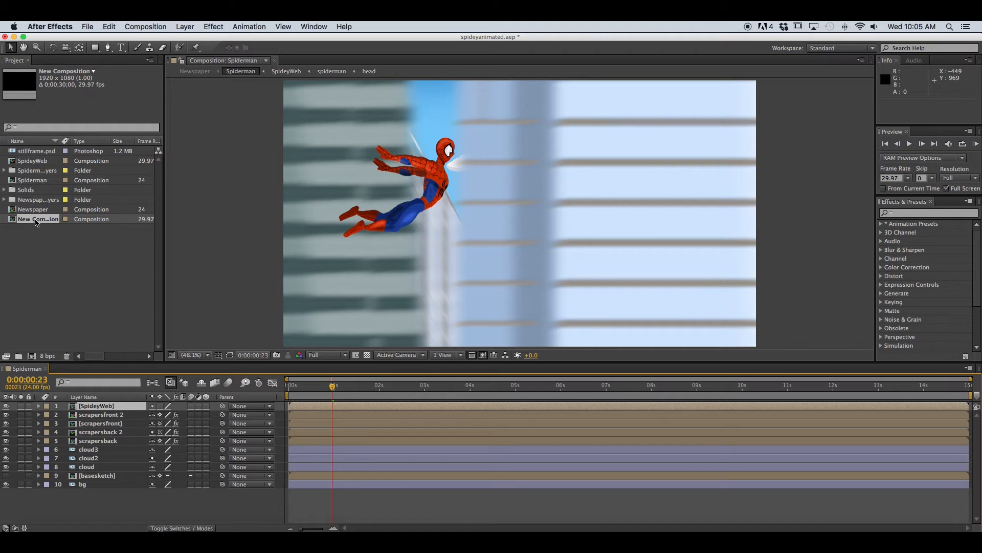
- Open the newly created New Composition from the Project panel
left_click(35, 219)
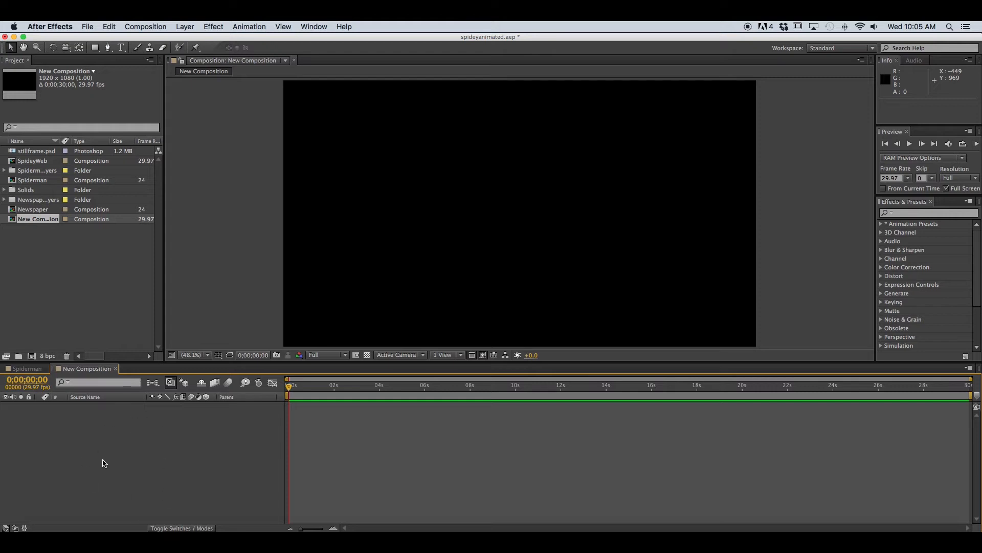
mouse_move(76, 465)
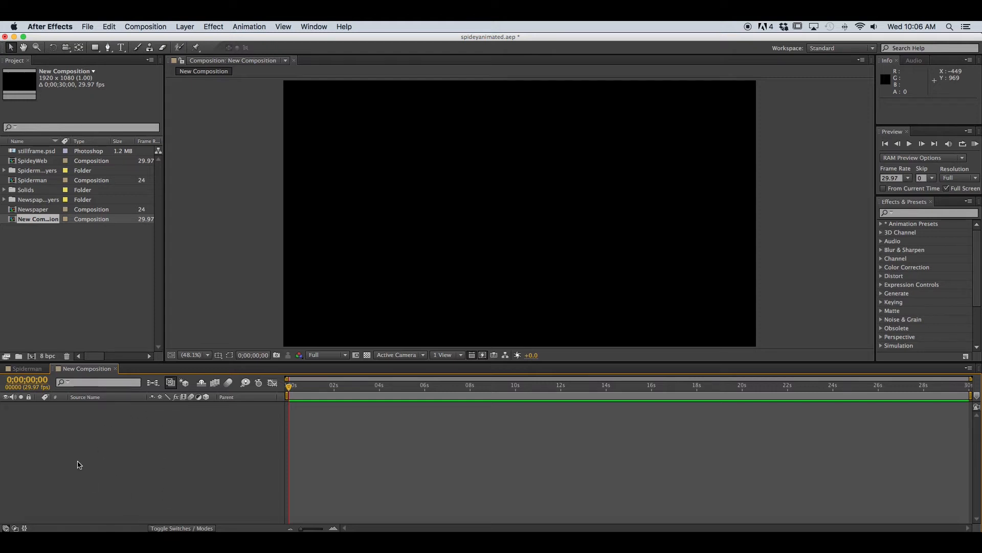
mouse_move(80, 445)
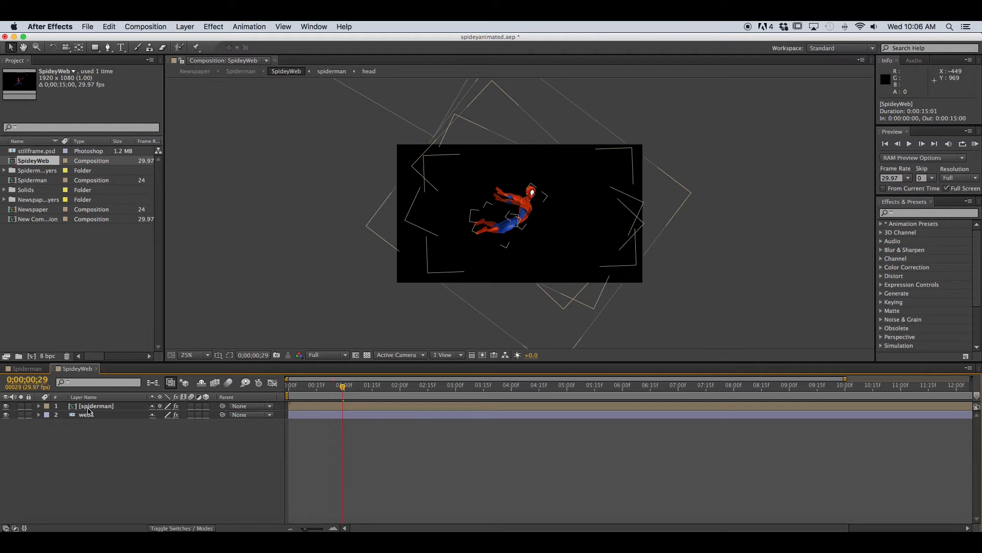
- Open the spiderman precomposition from the SpideyWeb timeline
left_click(332, 71)
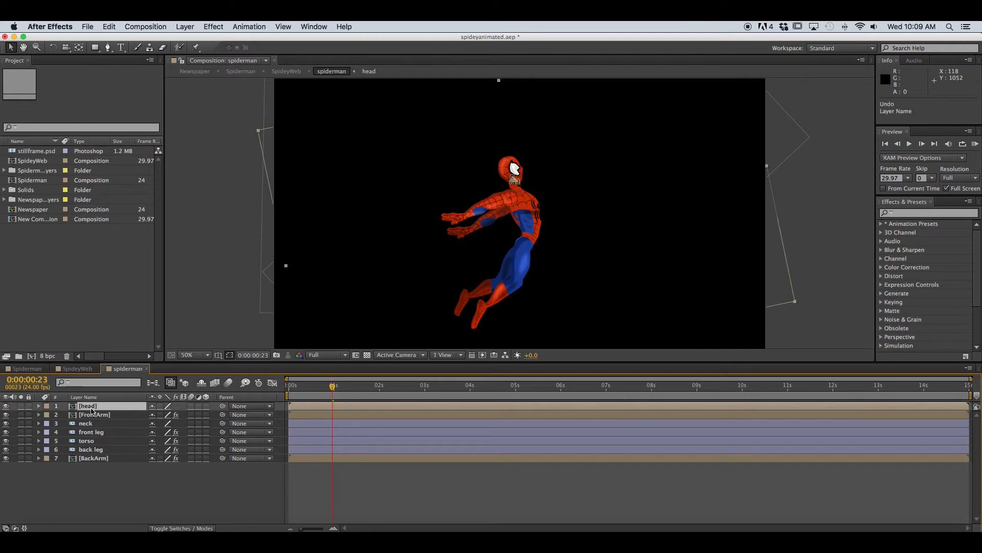
- Rename the third layer of the spiderman composition to 'neck'
left_click(86, 422)
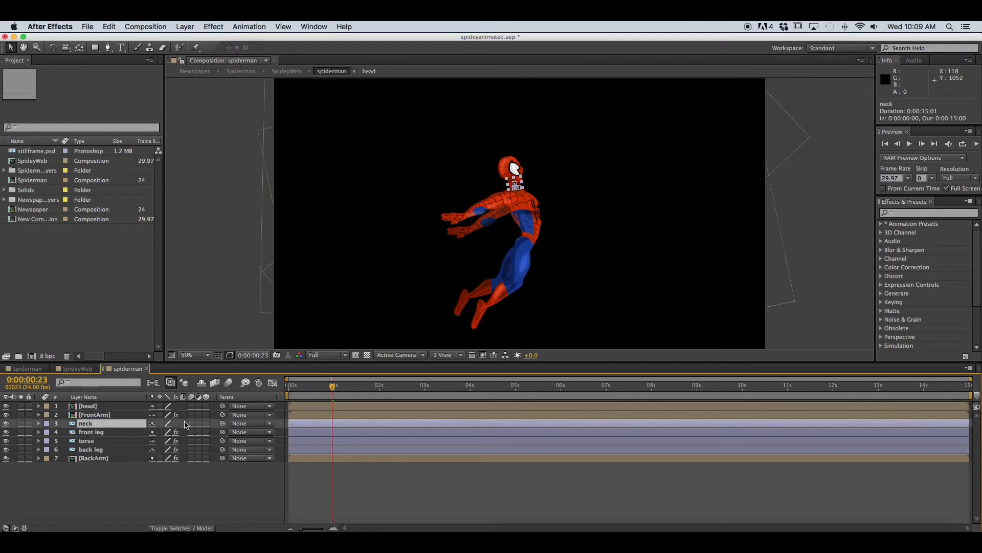
double_click(86, 423)
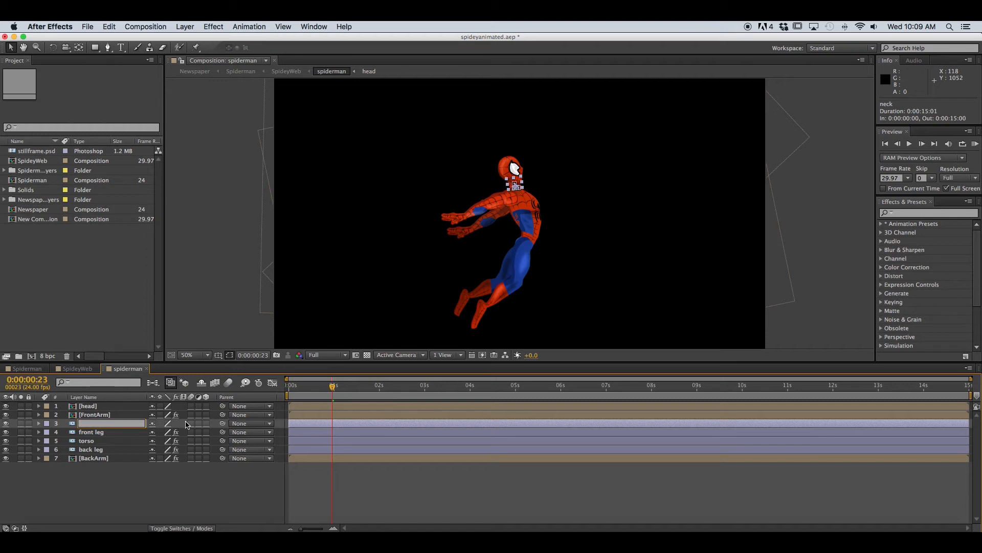
type("neck")
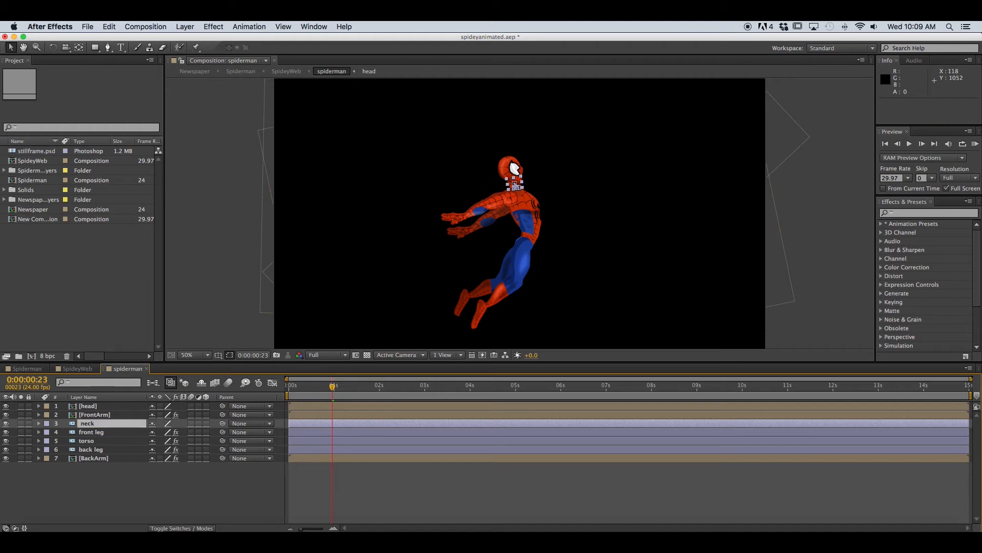
left_click(91, 432)
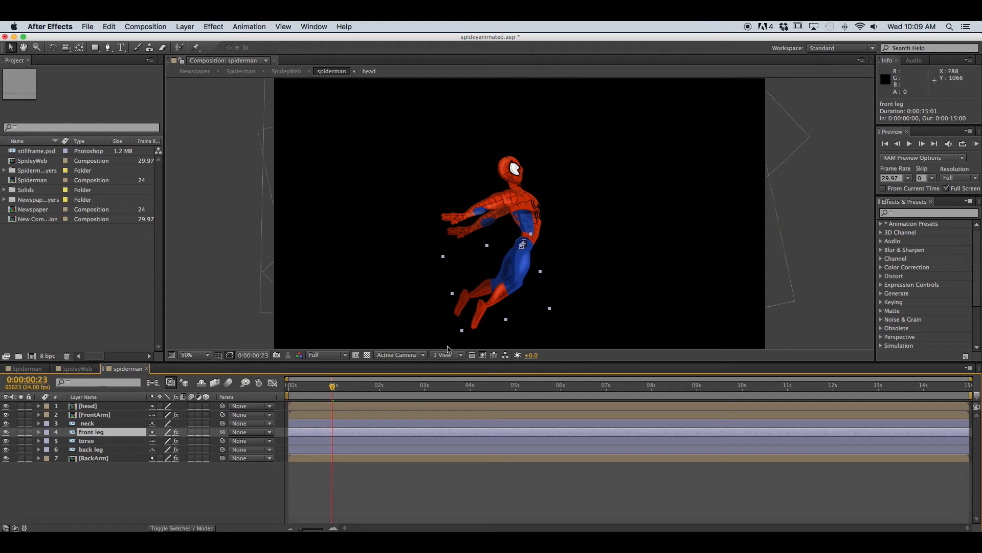
left_click(191, 355)
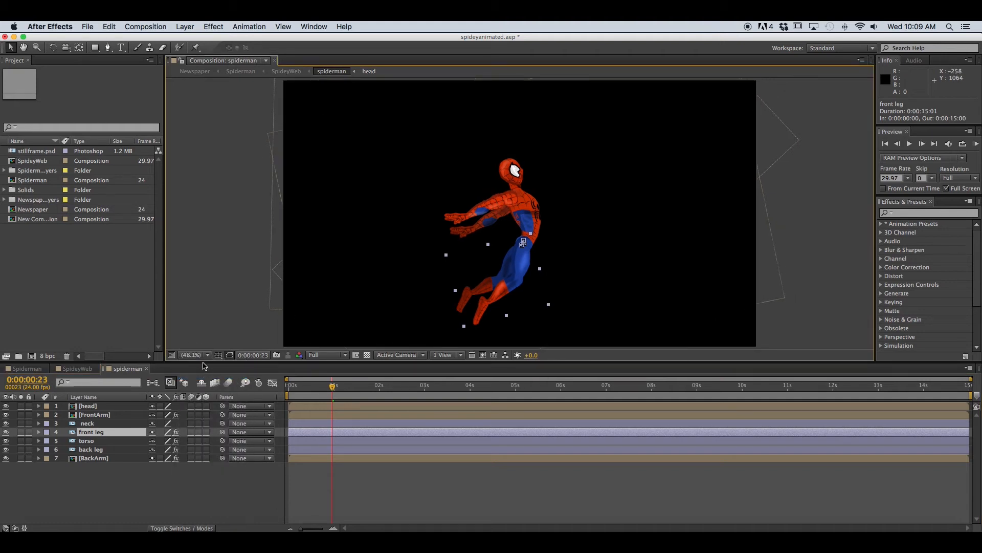
left_click(192, 355)
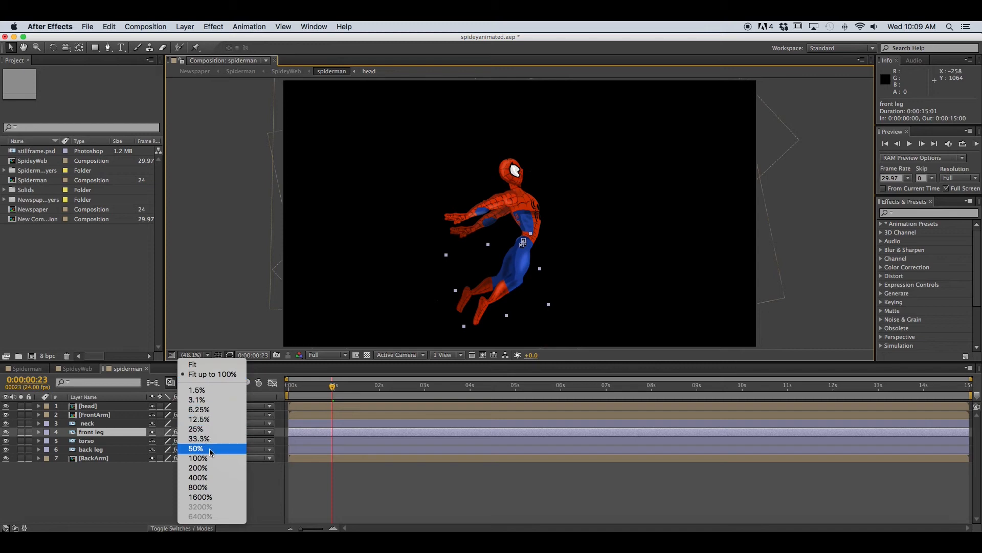
left_click(197, 457)
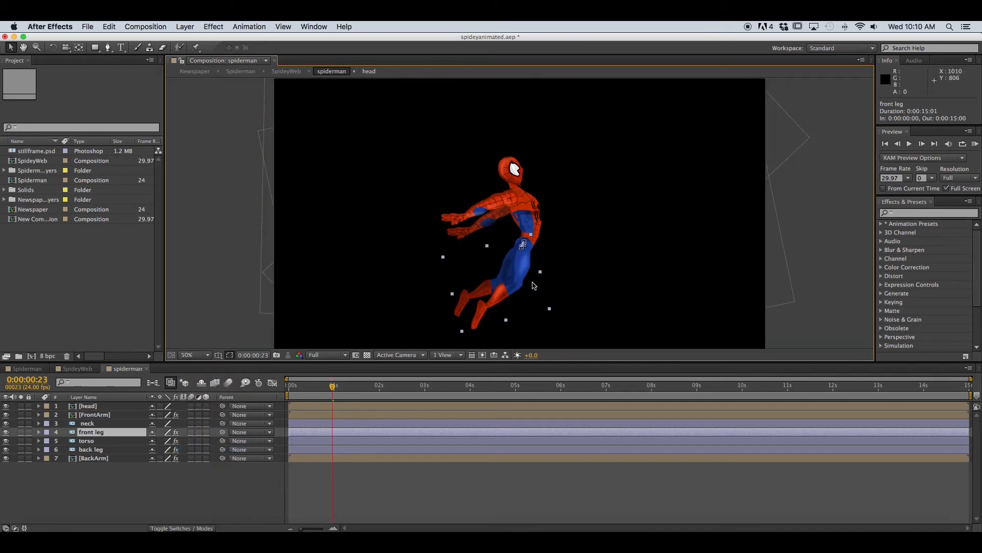
mouse_move(218, 355)
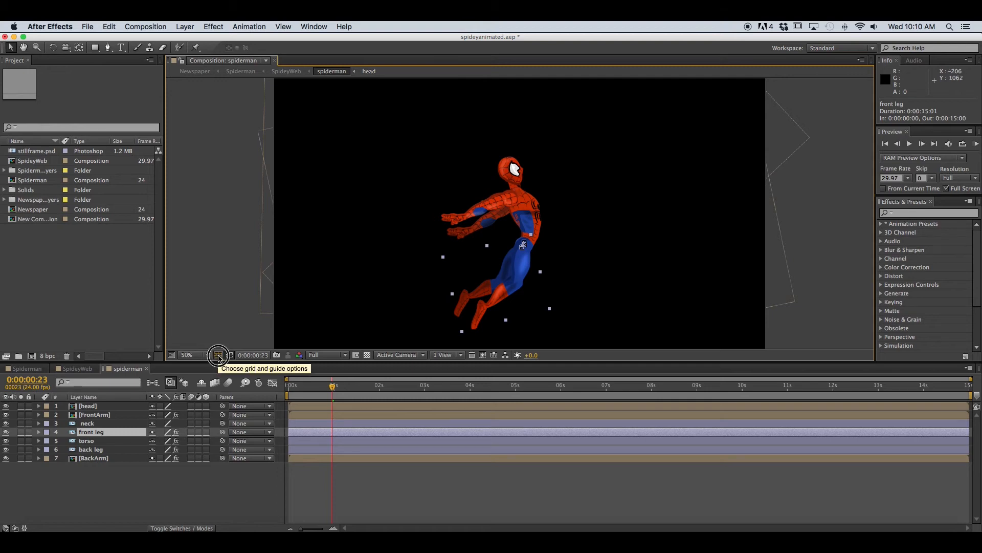
left_click(219, 355)
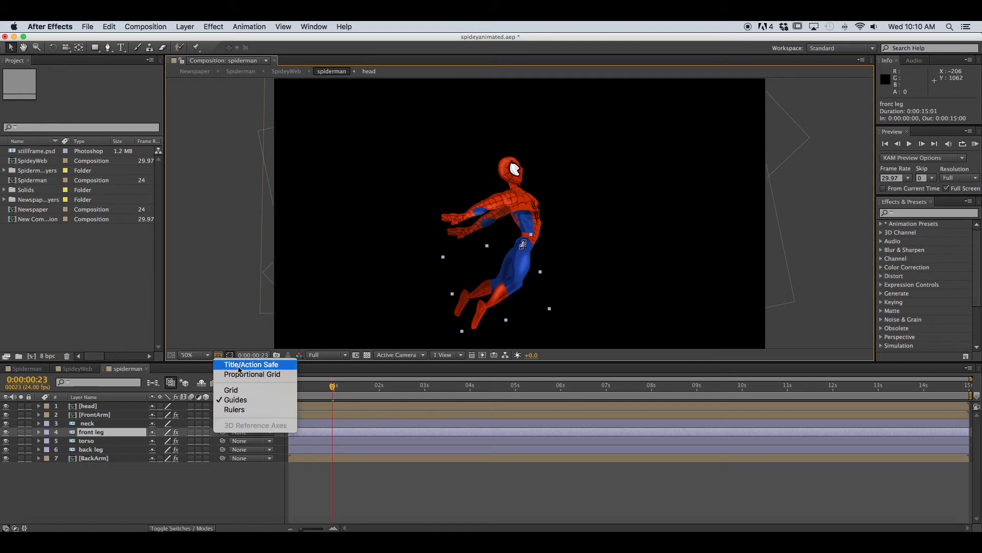
left_click(251, 365)
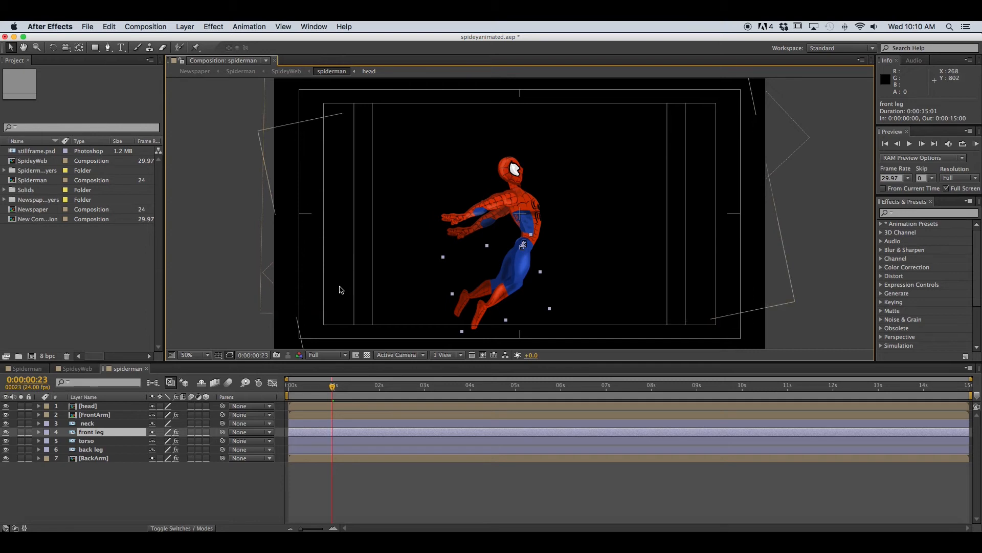
mouse_move(337, 289)
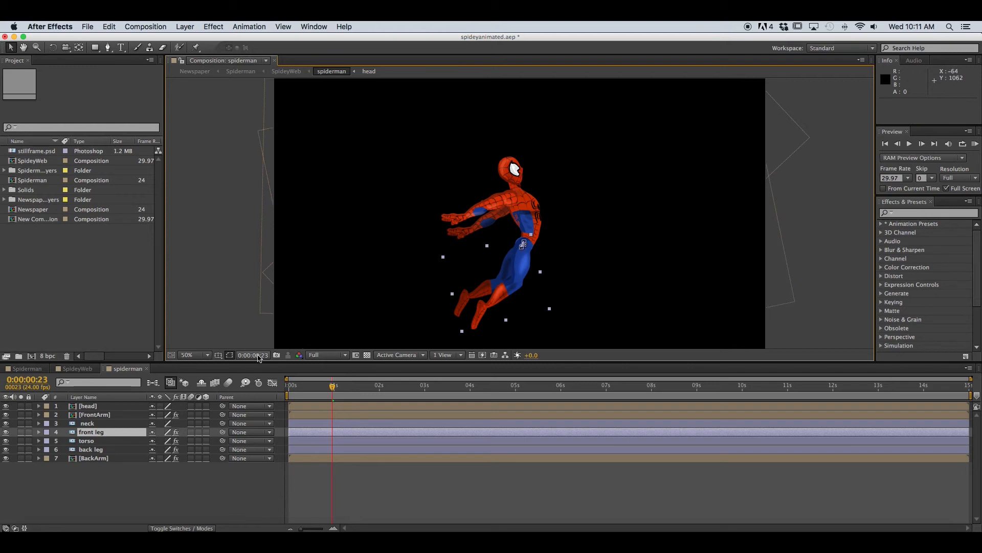
- Jump the composition's current time to 0:00:03:23 via Go to Time
left_click(252, 355)
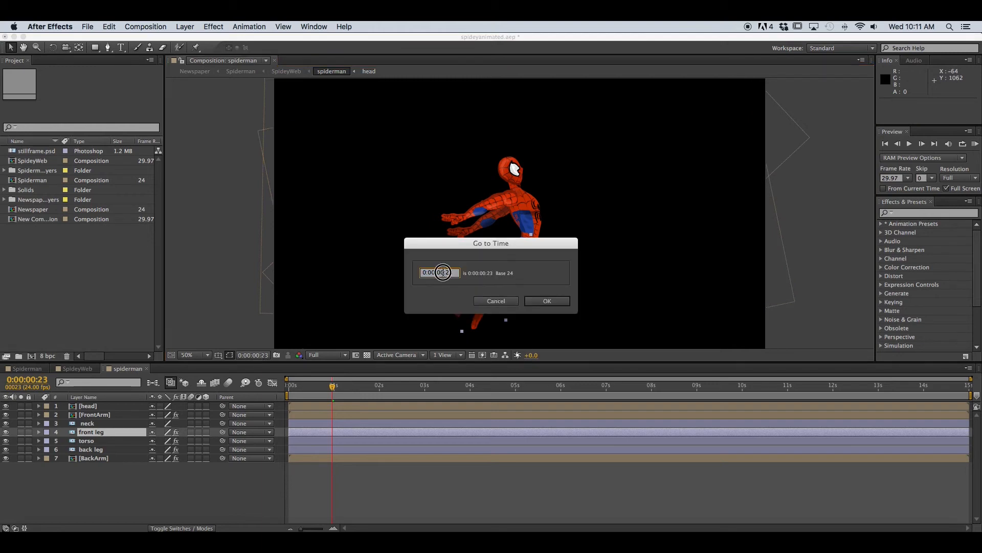
type("0:00:03:23")
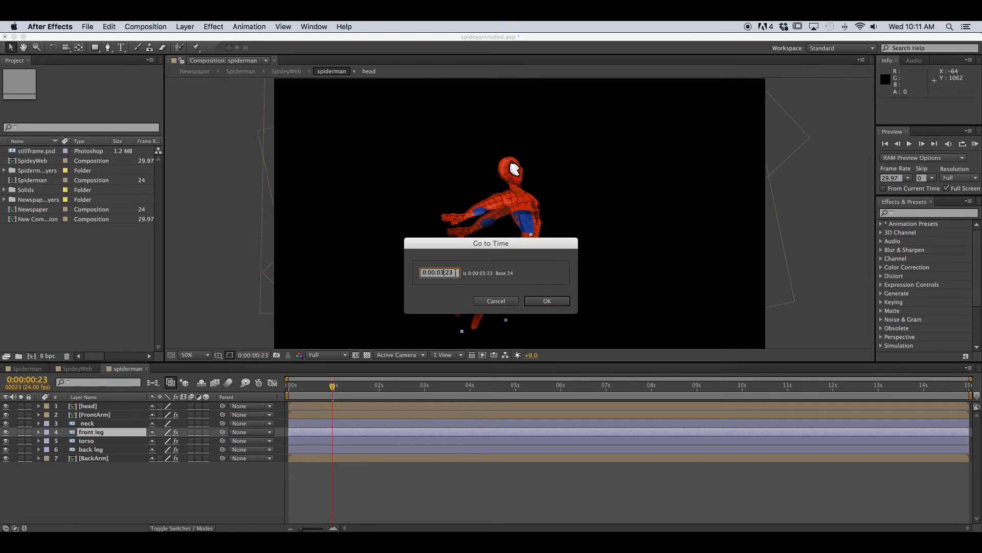
left_click(545, 301)
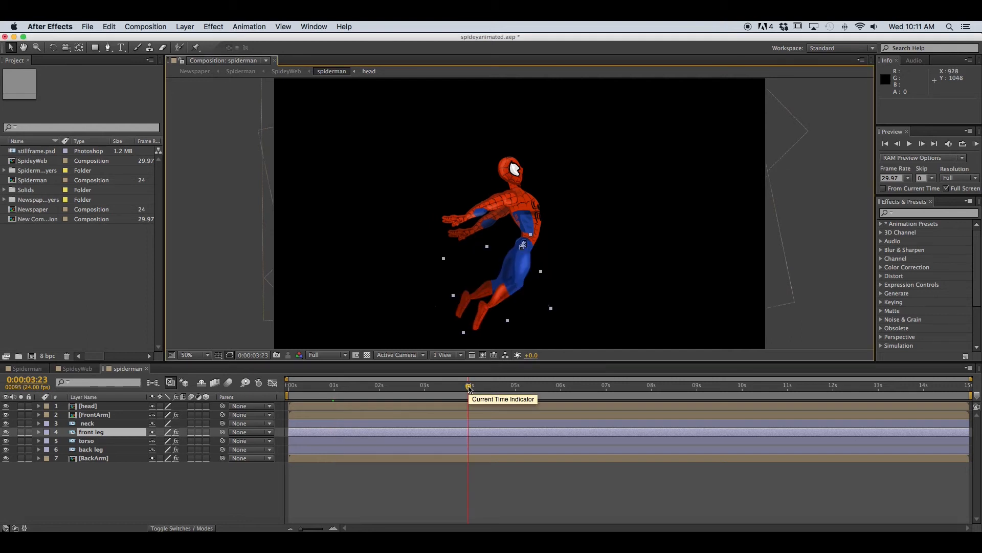
mouse_move(471, 385)
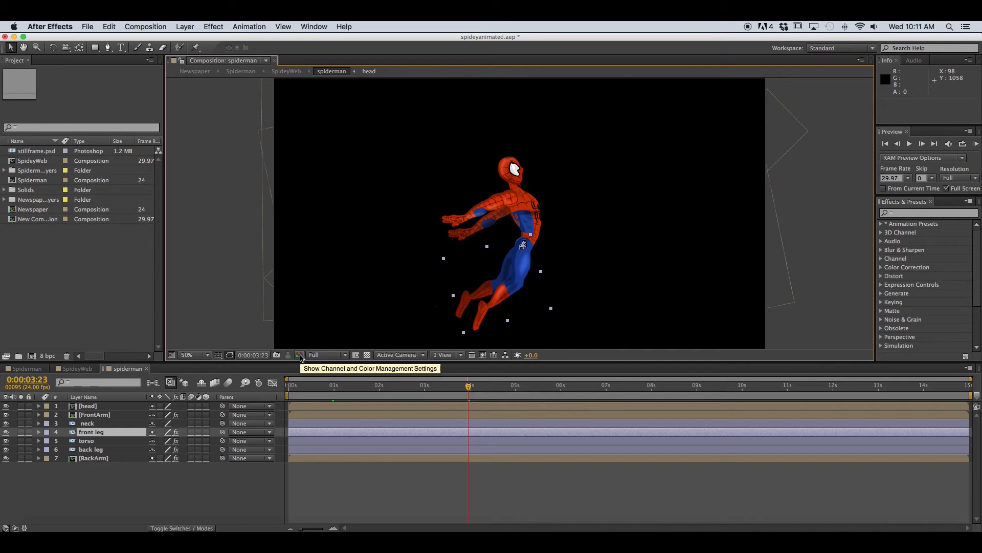
left_click(300, 355)
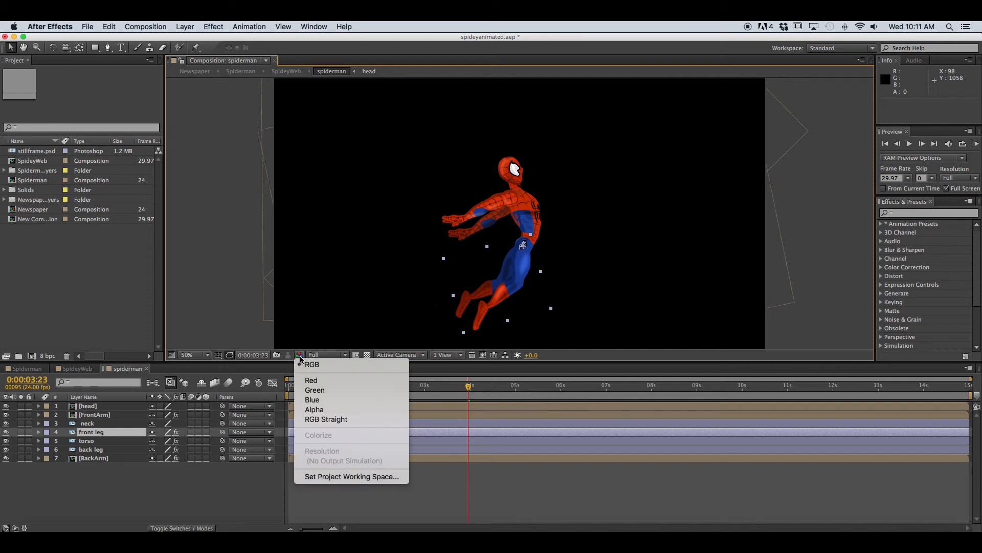
mouse_move(311, 381)
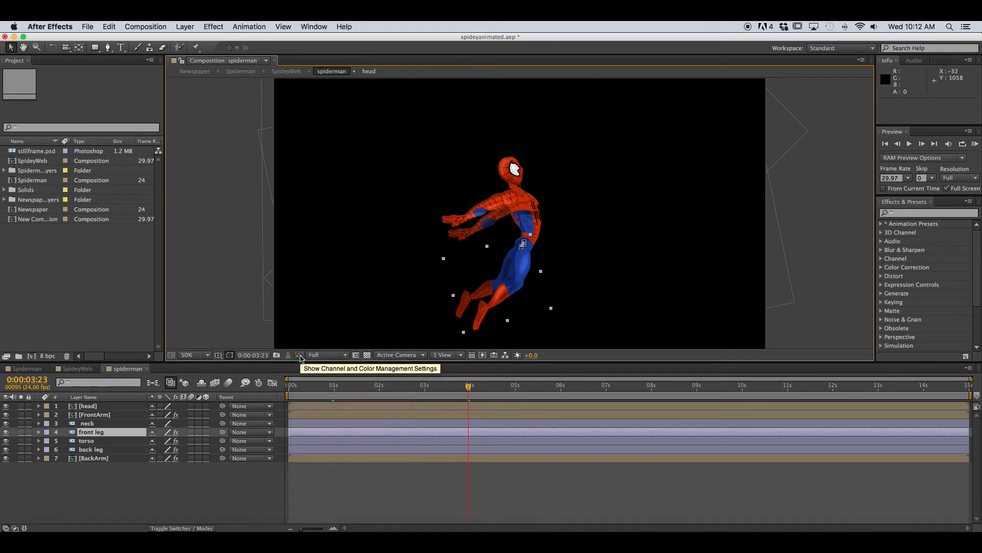
left_click(325, 355)
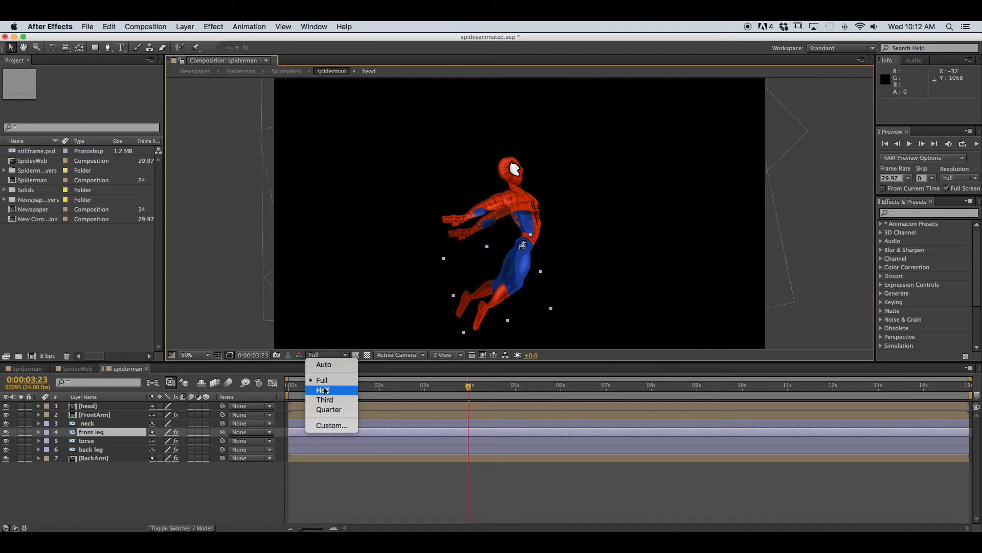
mouse_move(328, 409)
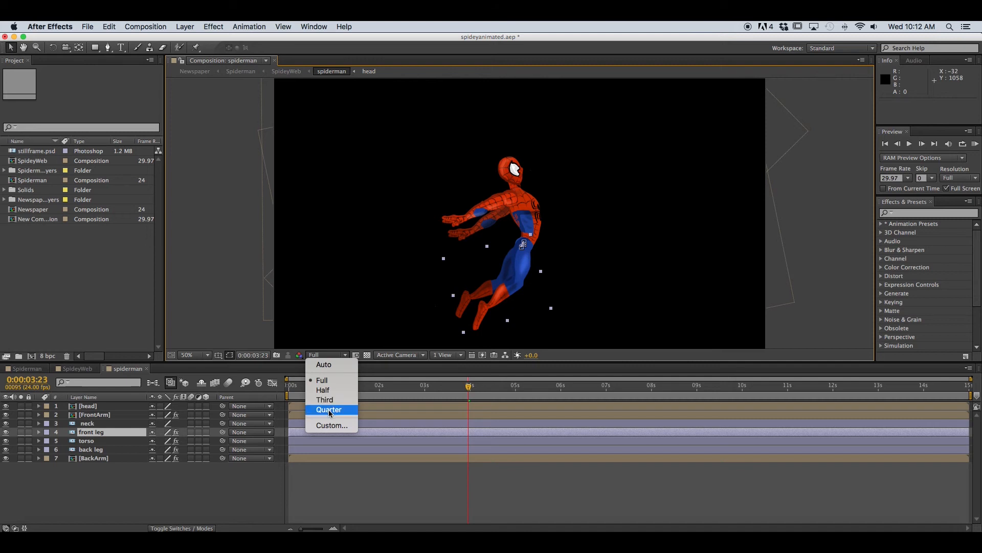
left_click(329, 410)
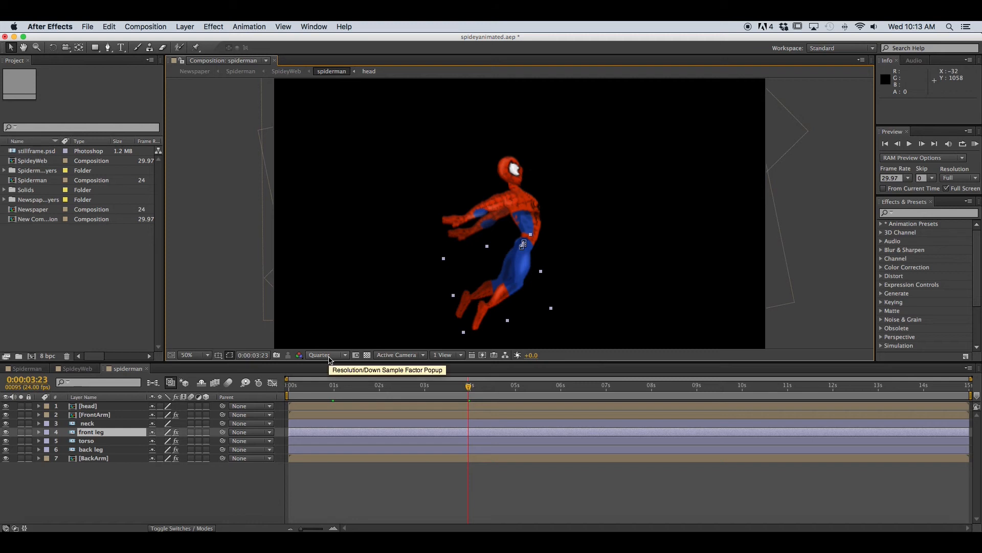
left_click(324, 355)
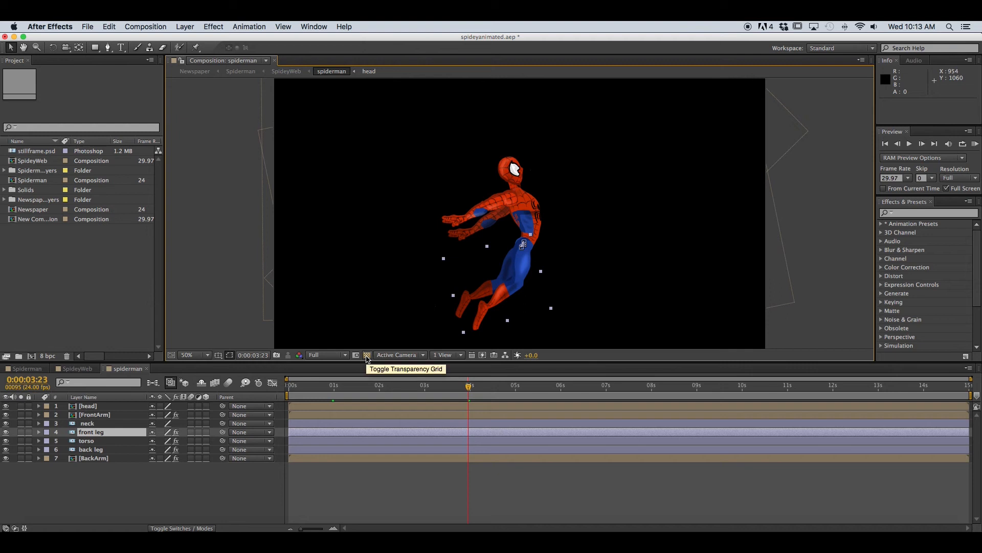
left_click(366, 356)
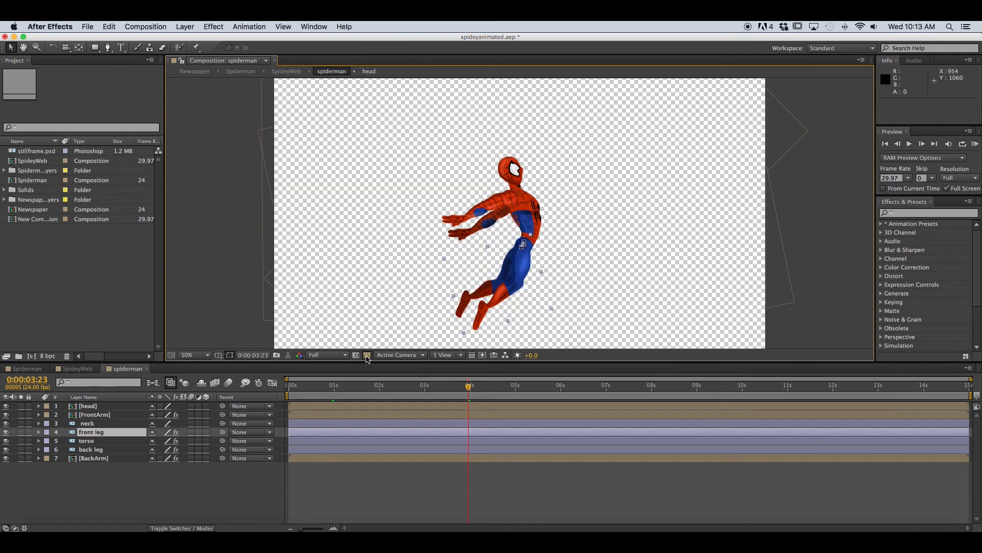
mouse_move(366, 355)
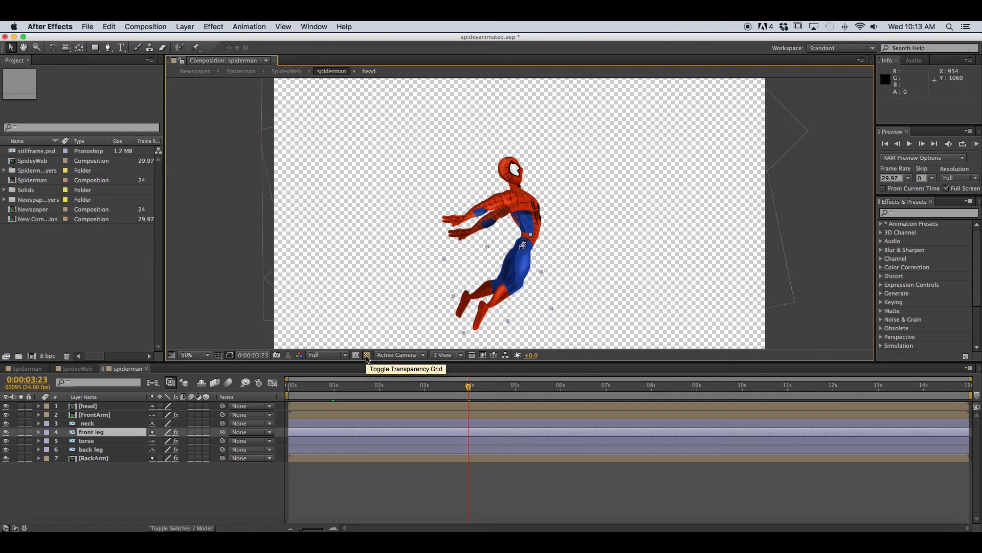
left_click(367, 355)
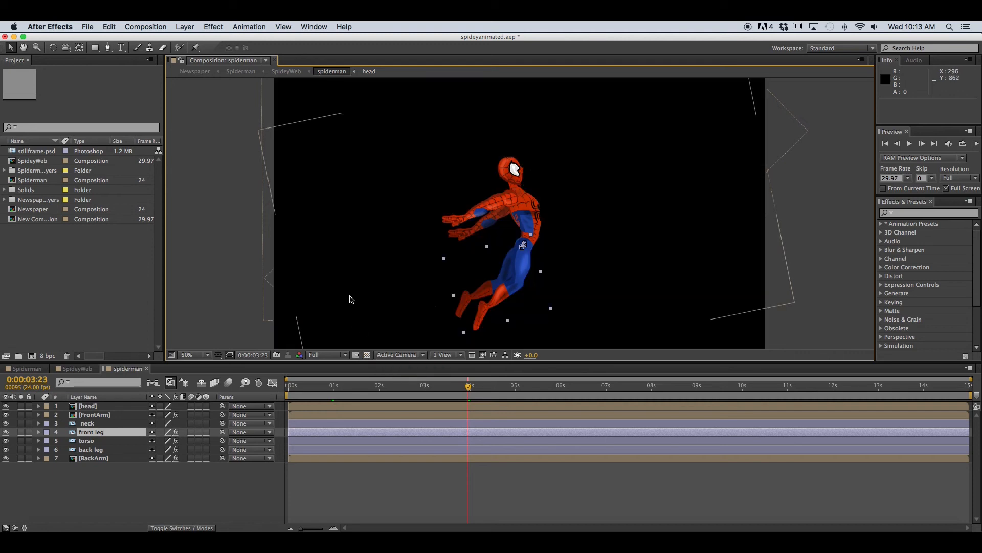
left_click(367, 355)
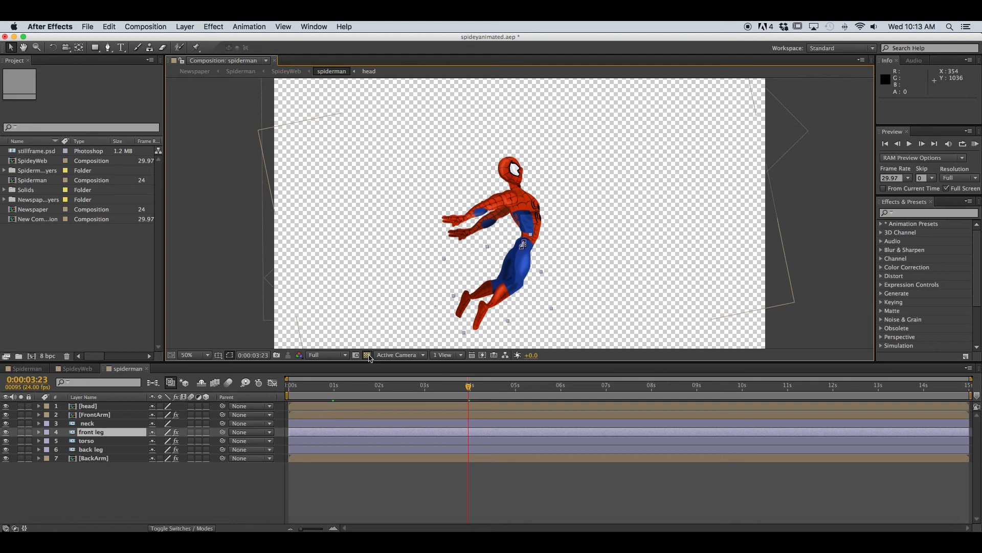
left_click(367, 355)
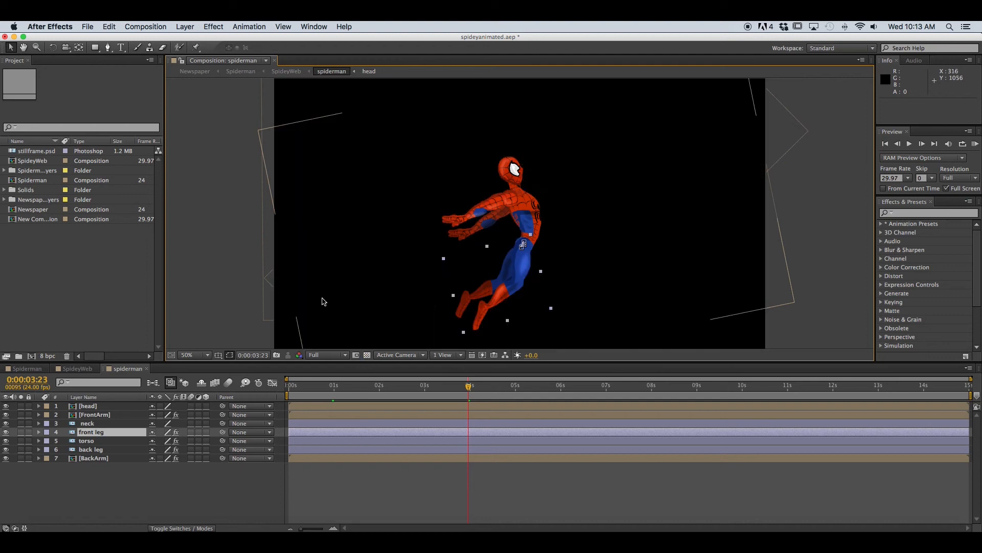
mouse_move(395, 358)
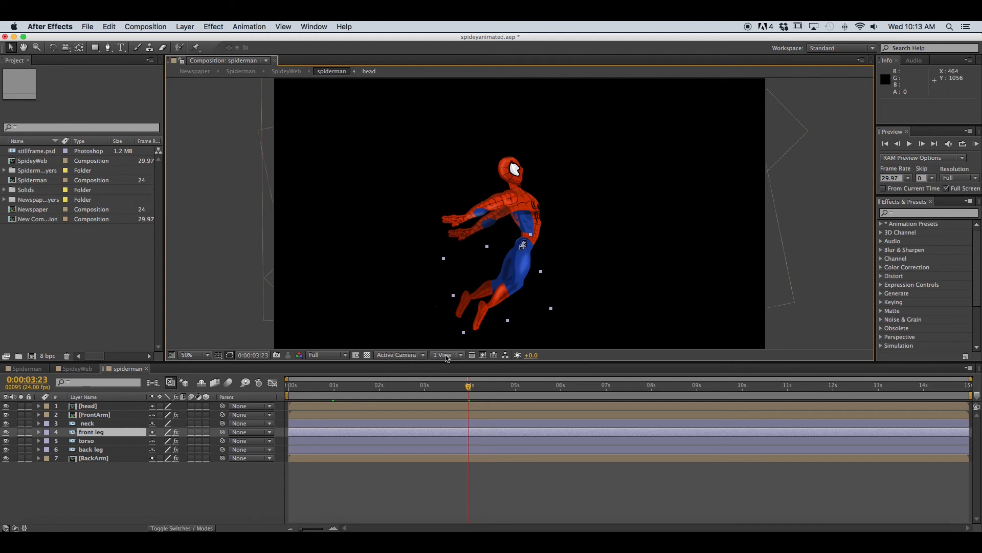
mouse_move(481, 378)
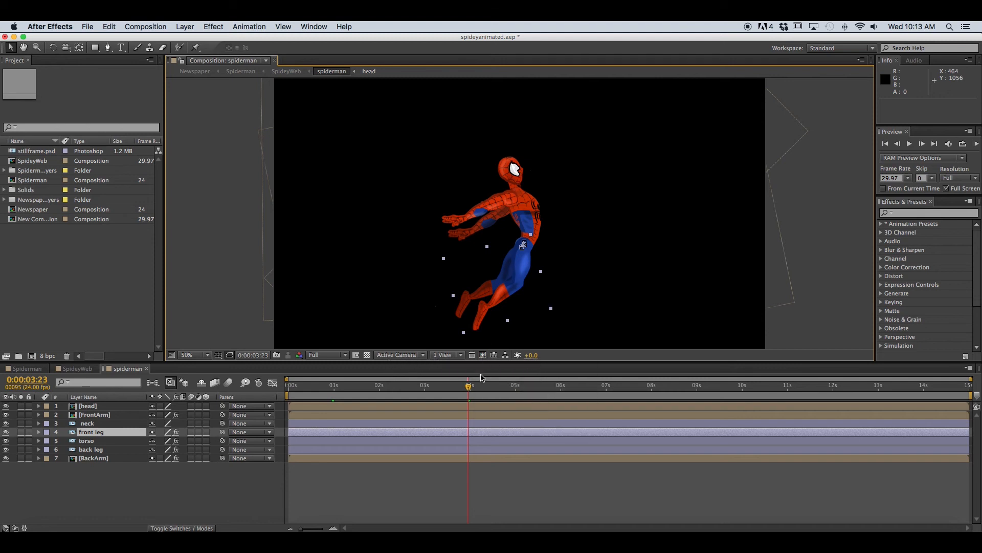
- Keep Fast Previews Off (Final Quality) and drag the front leg away below the torso
left_click(482, 355)
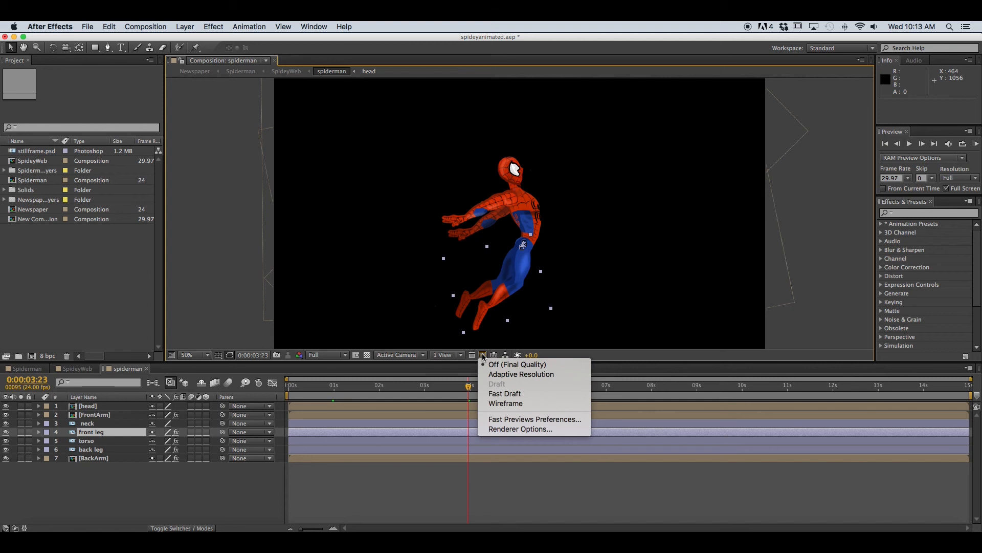
mouse_move(518, 364)
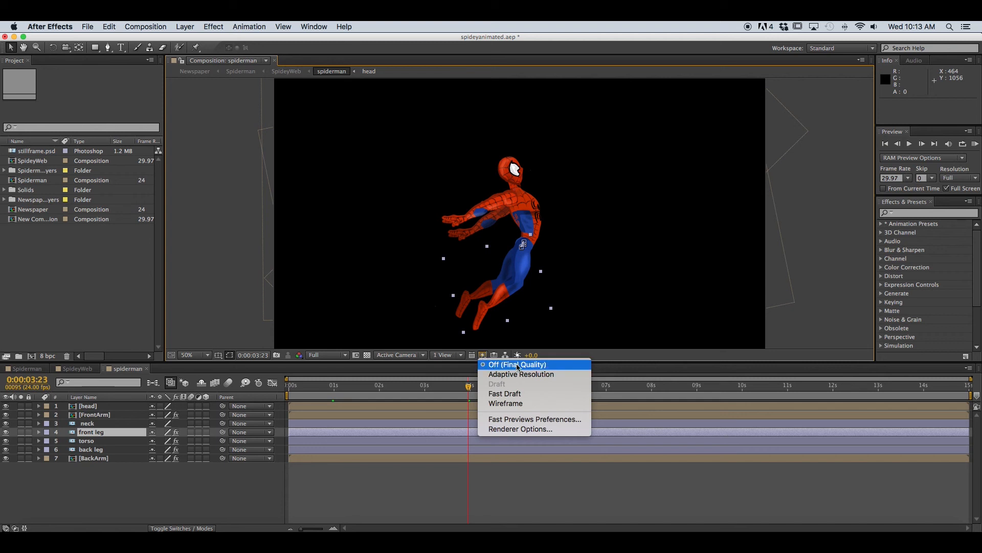
mouse_move(521, 375)
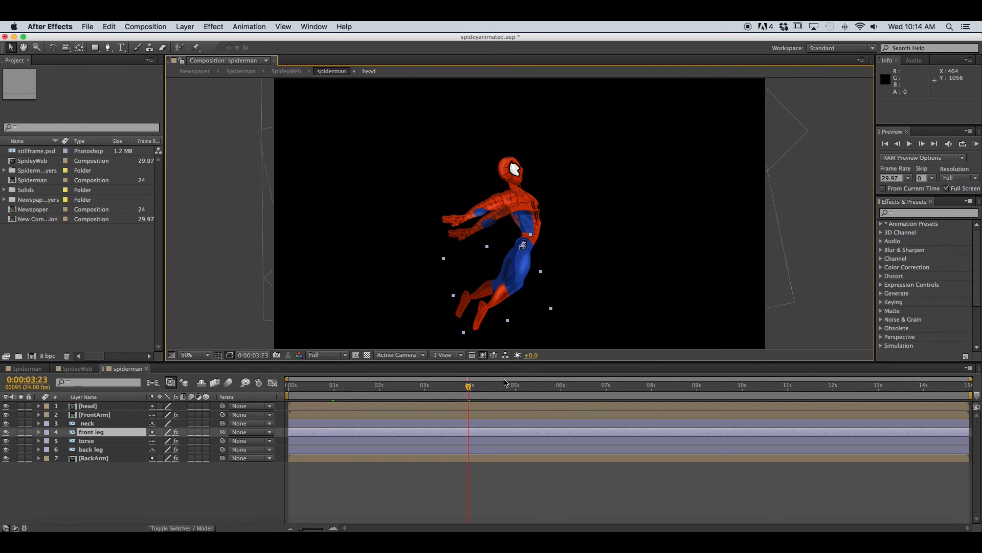
left_click_drag(525, 244, 557, 278)
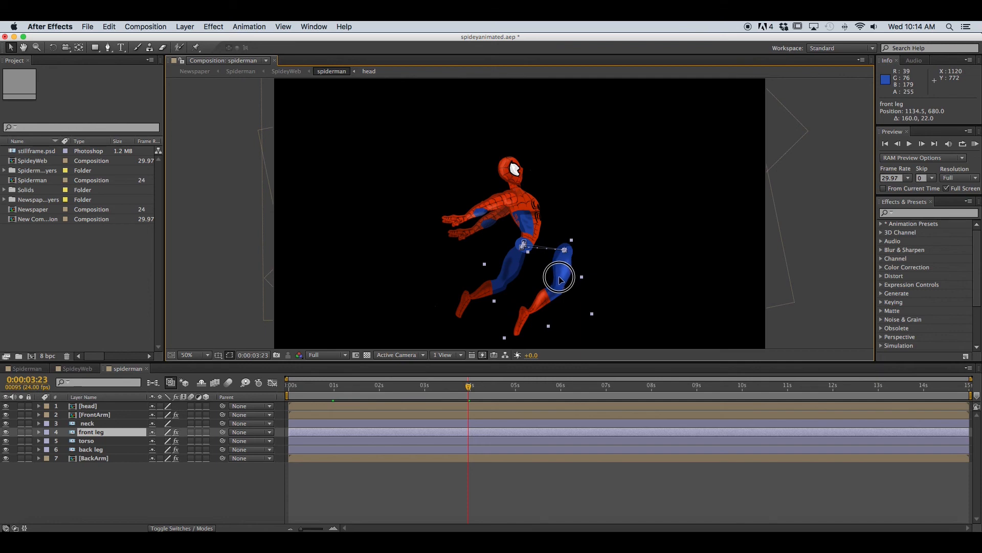
left_click_drag(559, 279, 498, 284)
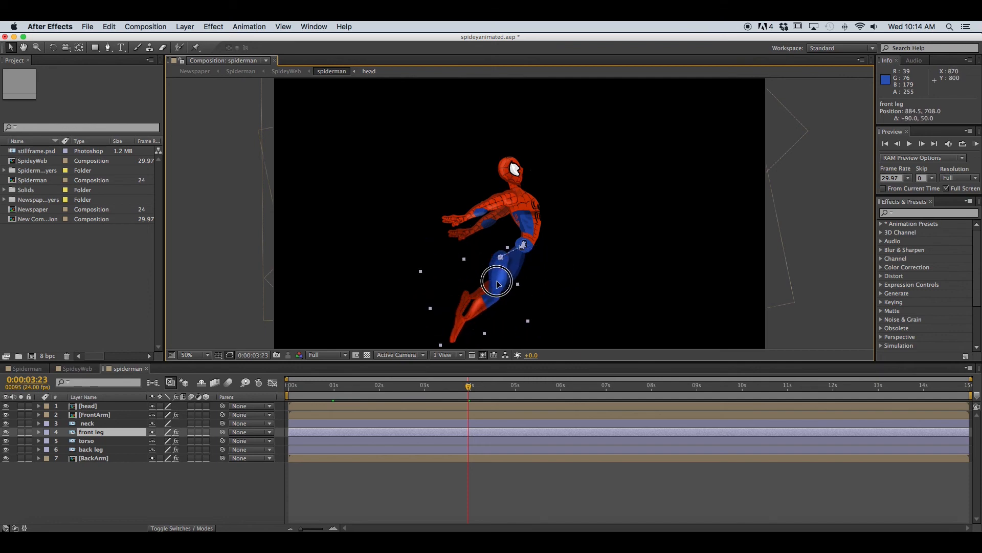
left_click_drag(497, 282, 507, 278)
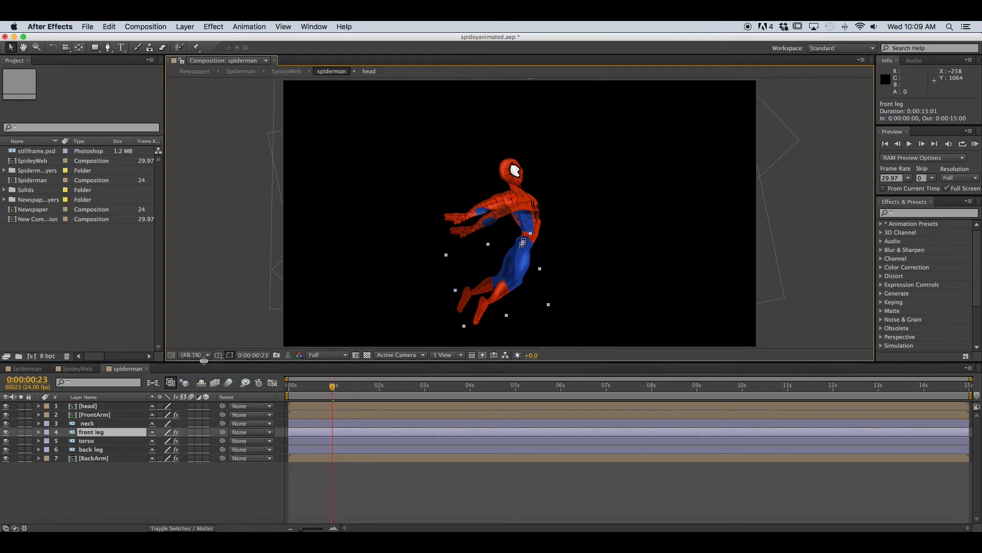
- Recap magnification, New Composition, the 'neck' rename and hiding the transparency grid
left_click(194, 355)
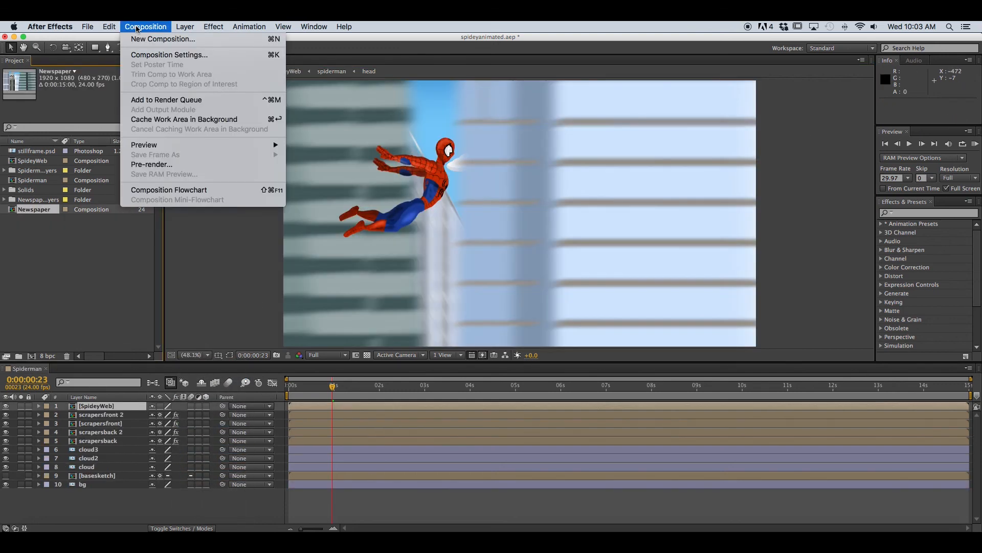
mouse_move(163, 39)
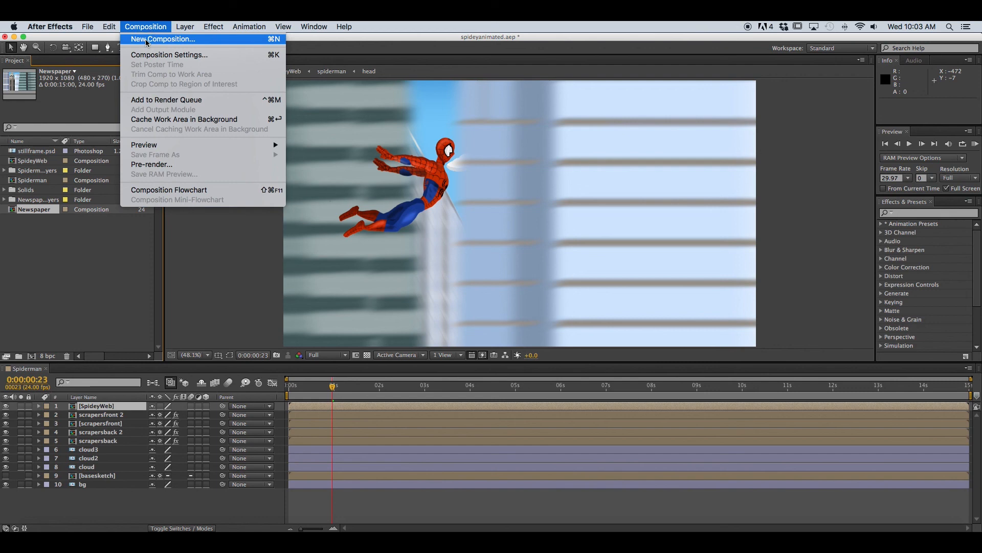
left_click(164, 39)
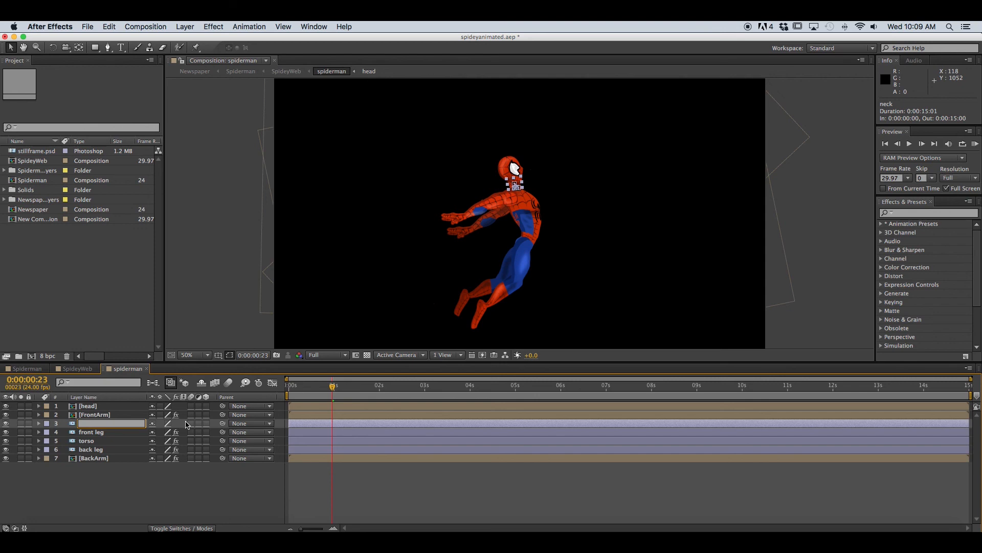
type("neck")
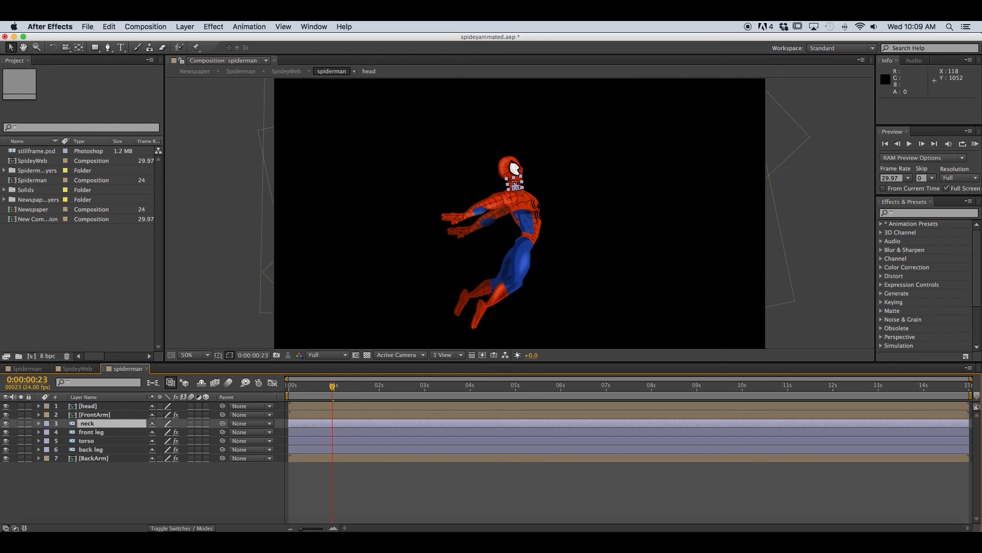
left_click(367, 355)
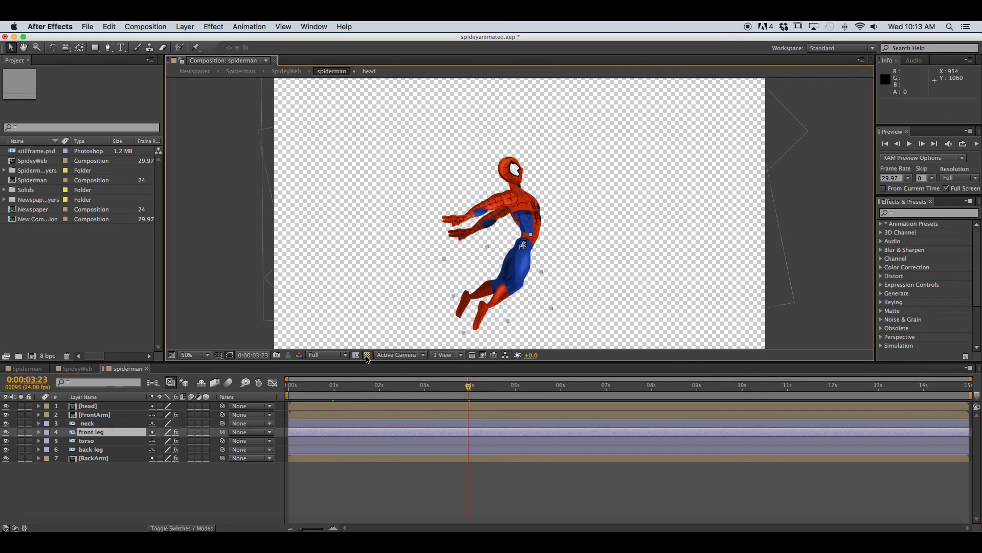
left_click(366, 355)
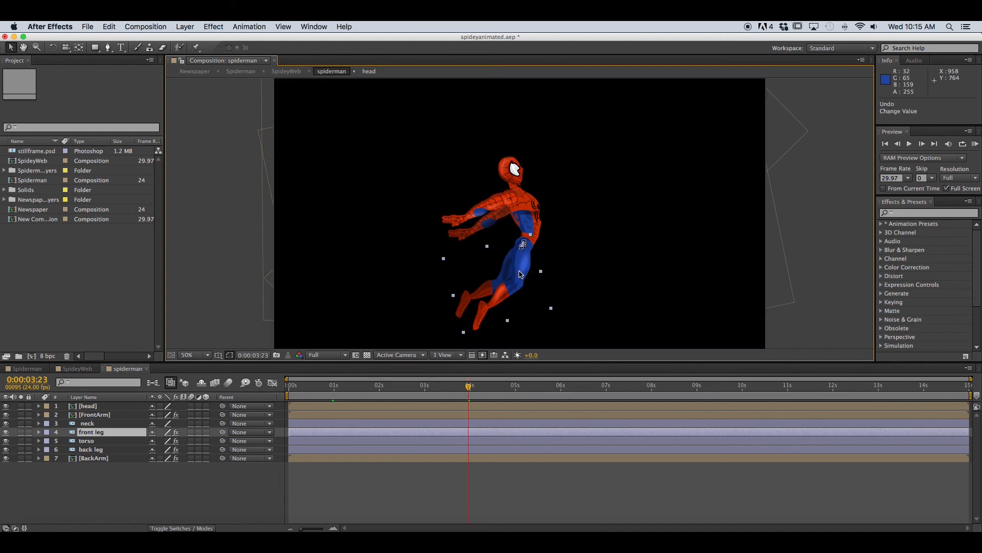